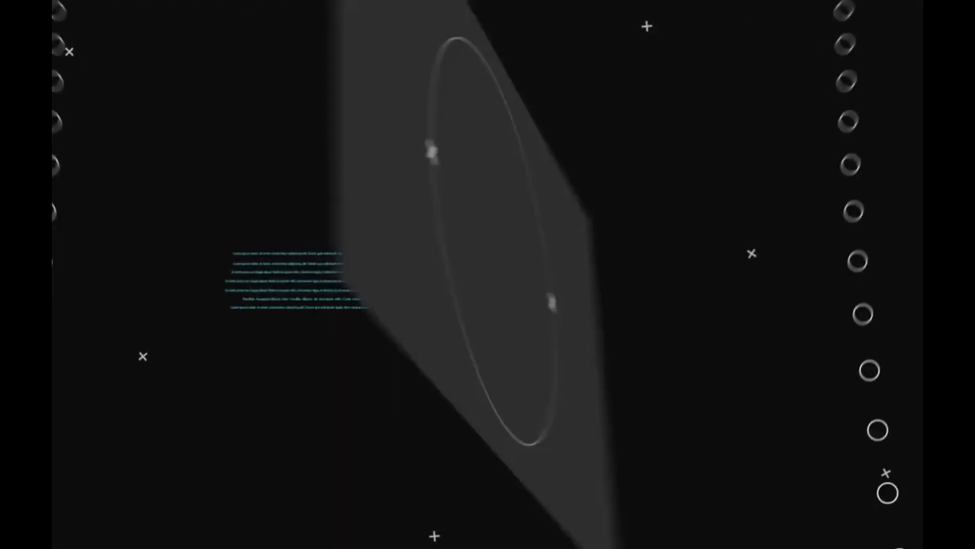
Open the desktop context menu with a right-click on empty space.
right_click(710, 120)
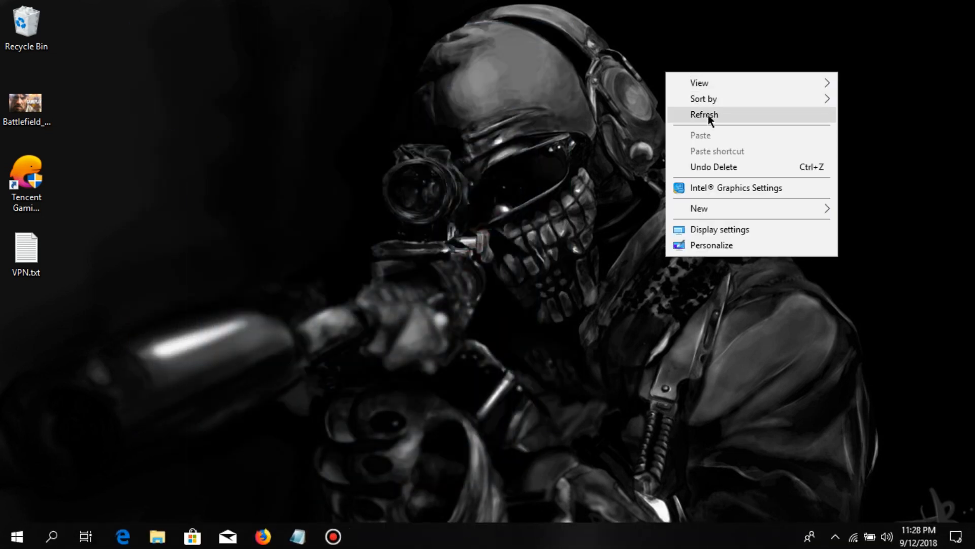
Refresh the desktop and bring Firefox forward on the YouTube gaming channel.
left_click(704, 114)
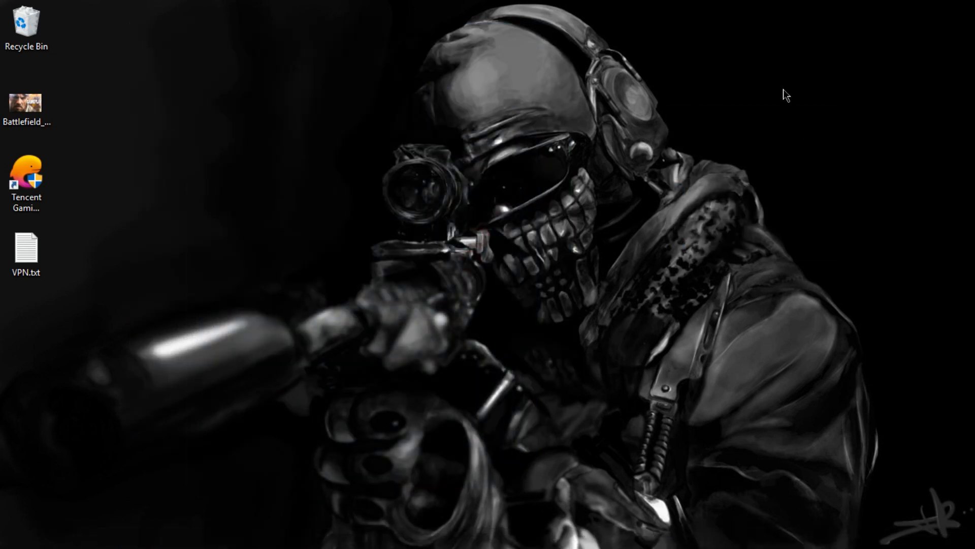
right_click(787, 96)
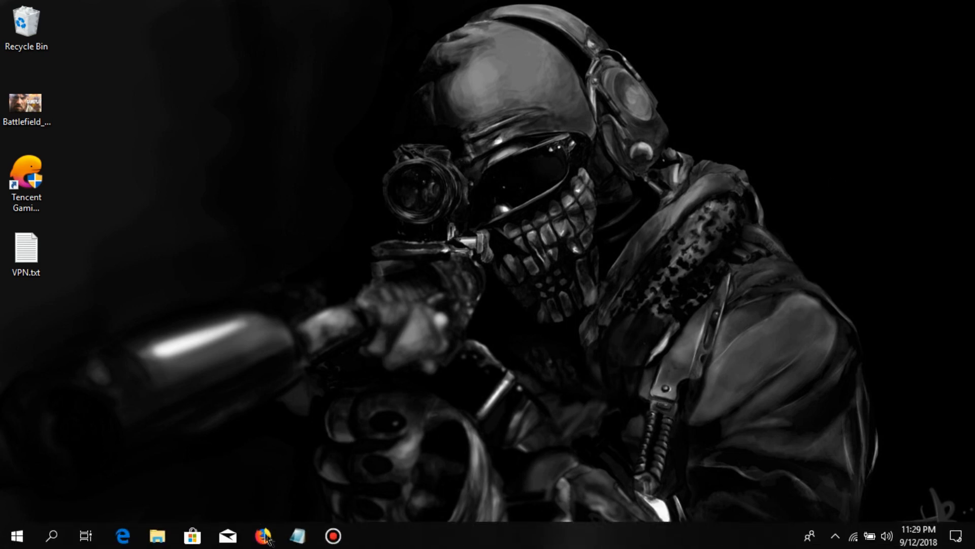
left_click(262, 535)
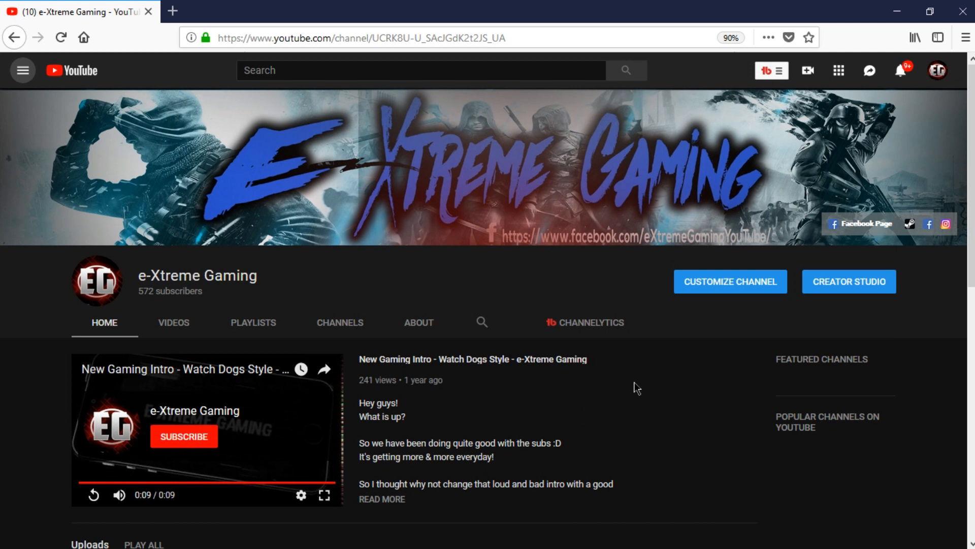
mouse_move(645, 389)
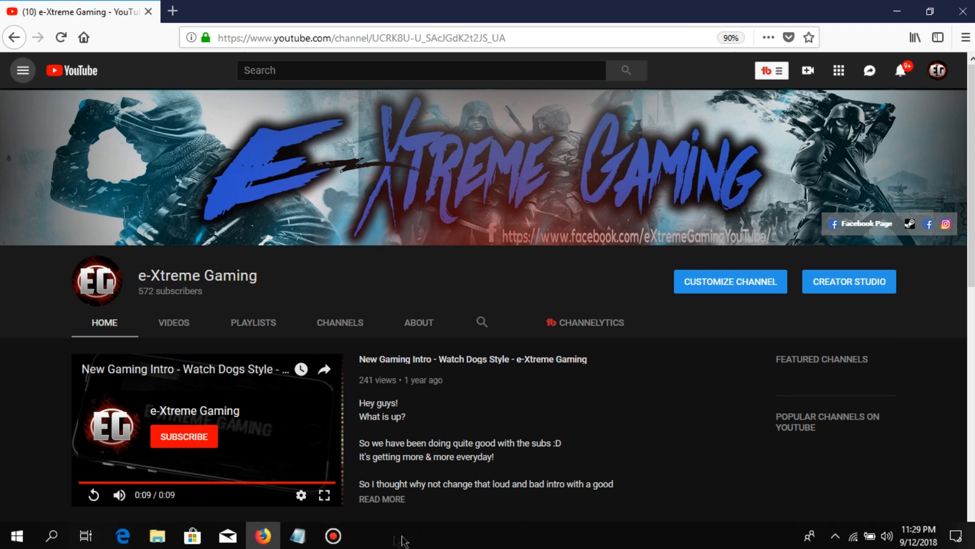
left_click(297, 540)
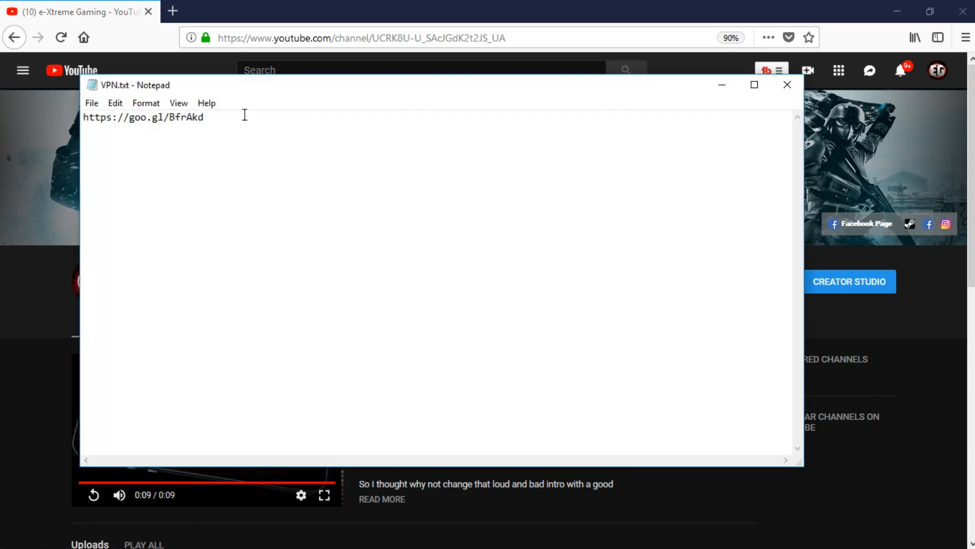
right_click(143, 117)
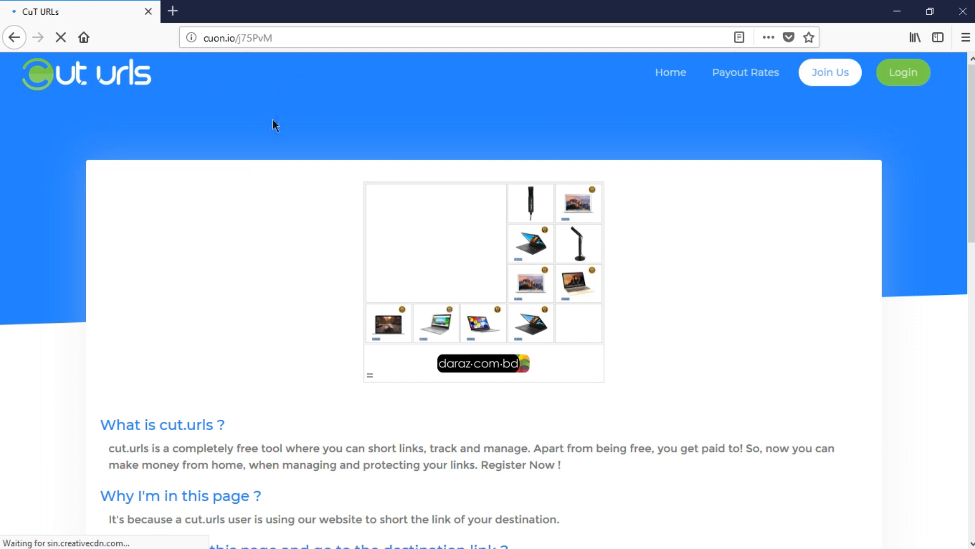
Tick 'I'm not a robot' on cut urls and continue to the countdown.
scroll("down", 3)
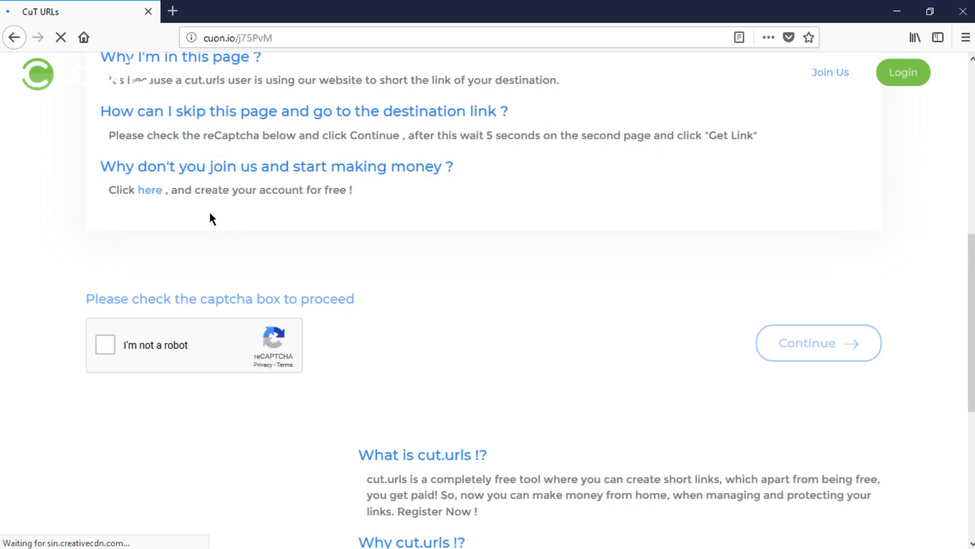
mouse_move(490, 333)
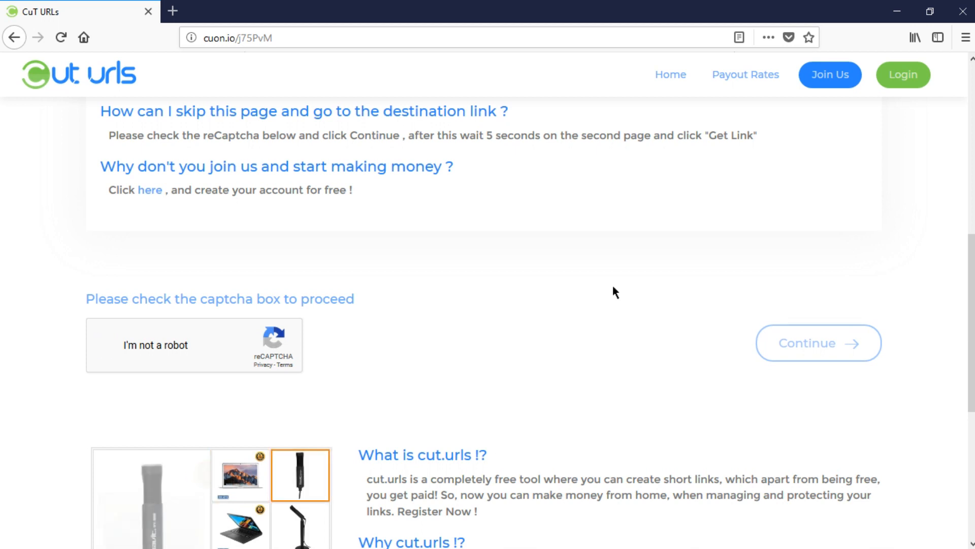
left_click(107, 342)
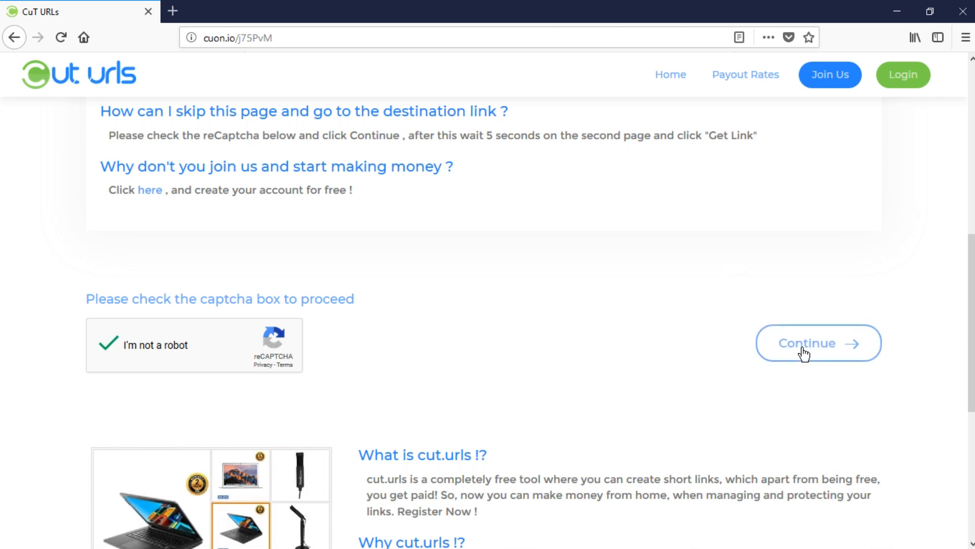
left_click(818, 343)
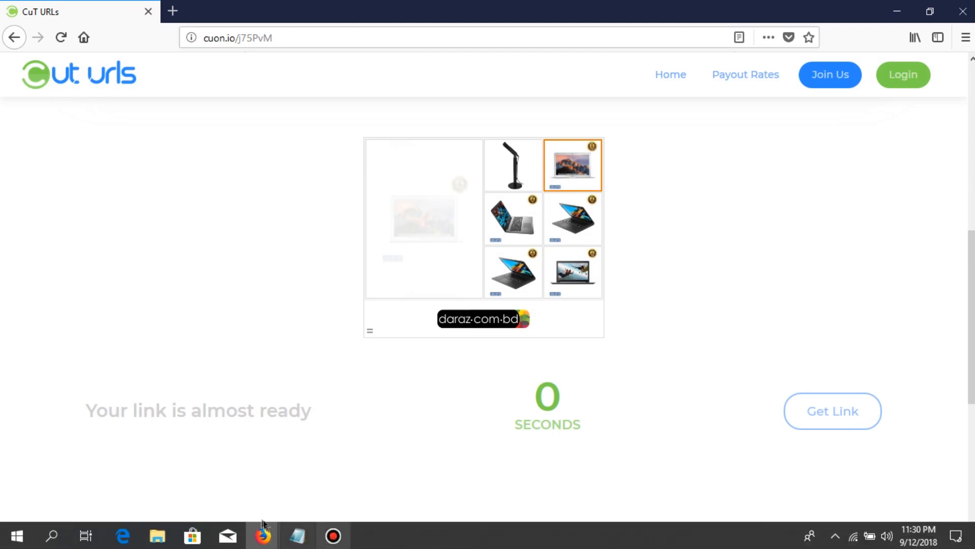
mouse_move(263, 535)
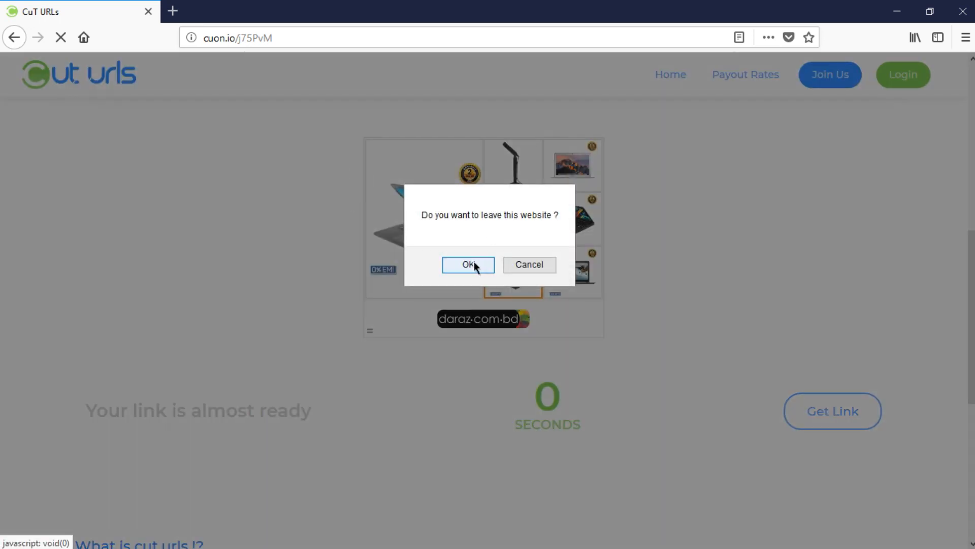
Confirm leaving cut urls and deny adf.ly's notification request.
left_click(468, 264)
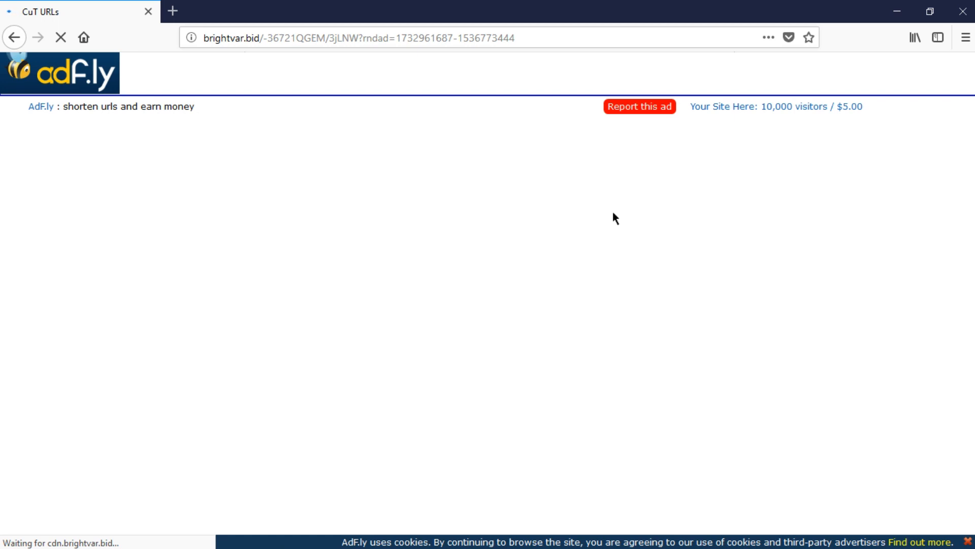
mouse_move(875, 427)
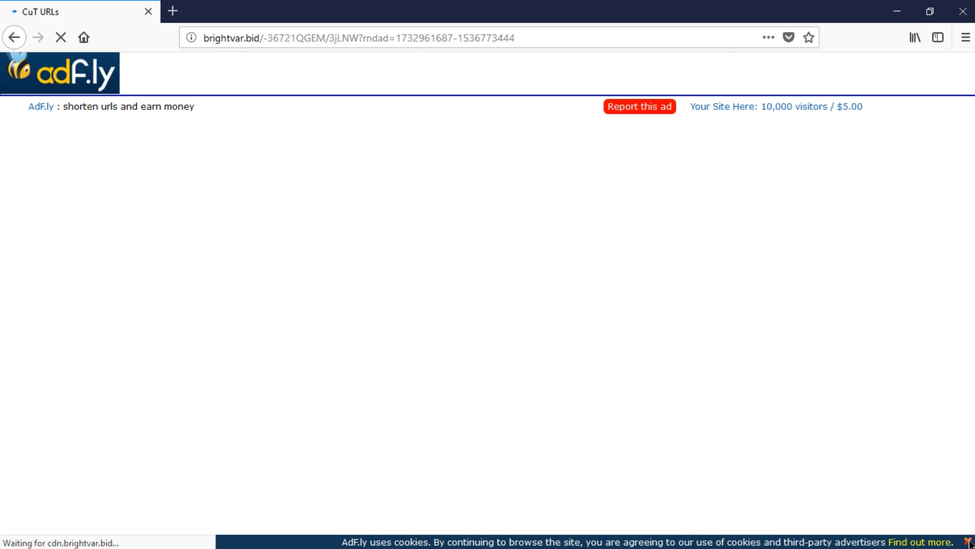
mouse_move(841, 349)
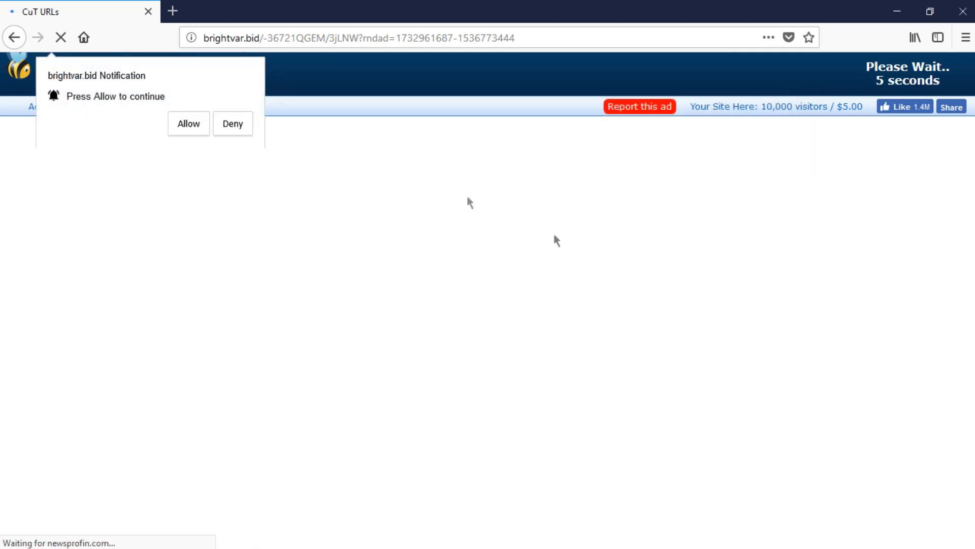
mouse_move(233, 123)
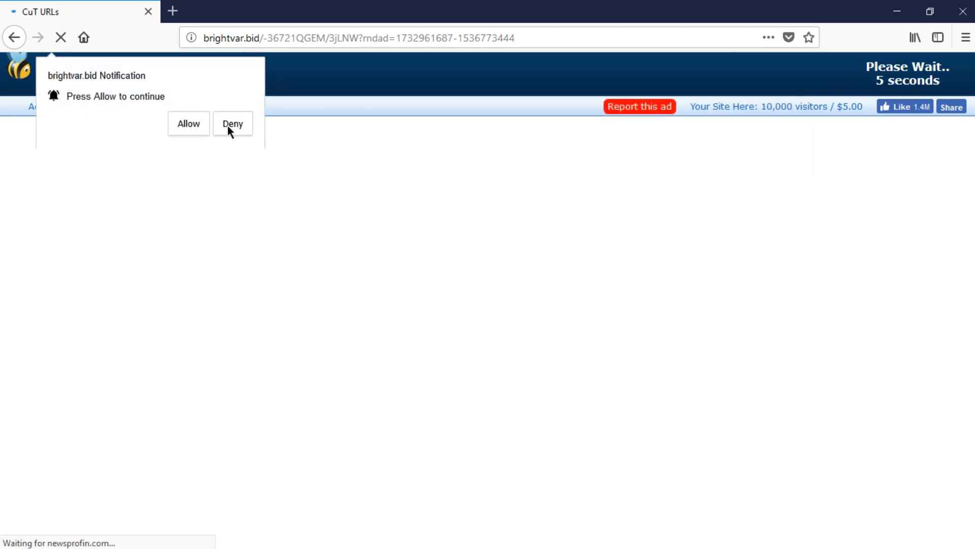
left_click(232, 122)
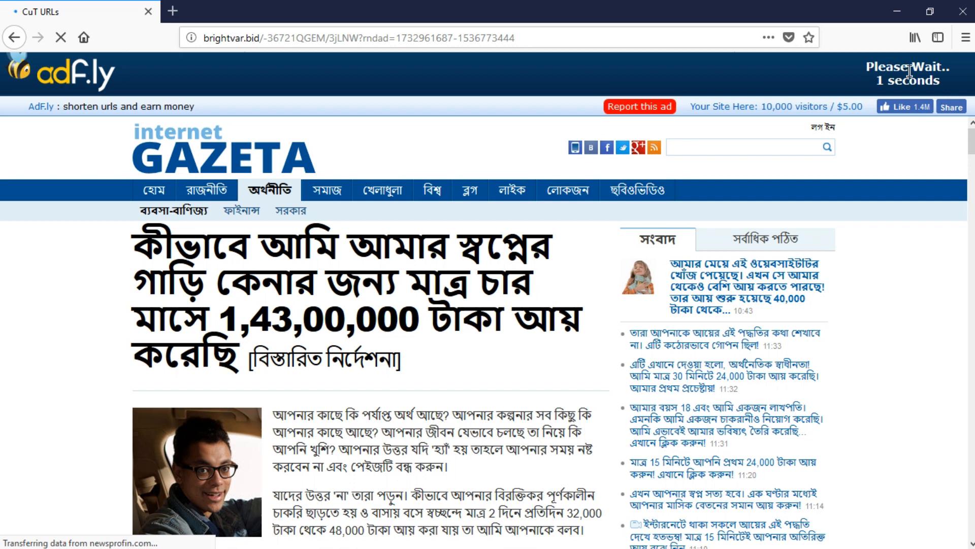
mouse_move(873, 17)
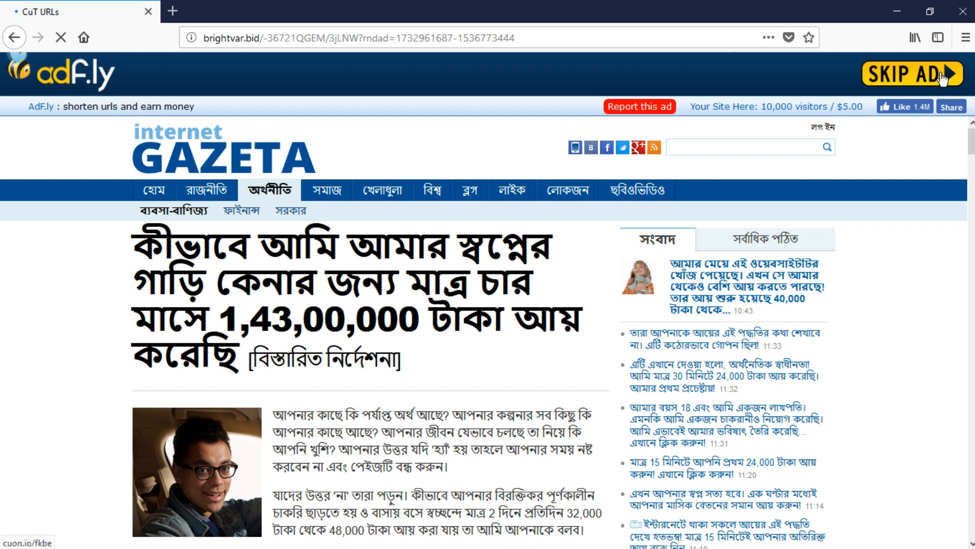
Skip the adf.ly ad, pass the second reCAPTCHA and countdown, then request the link.
left_click(912, 74)
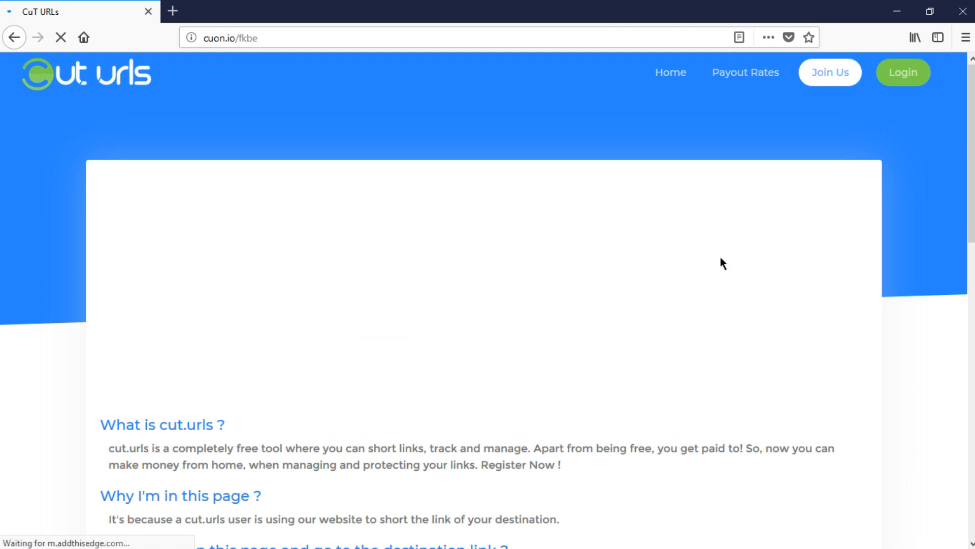
mouse_move(713, 255)
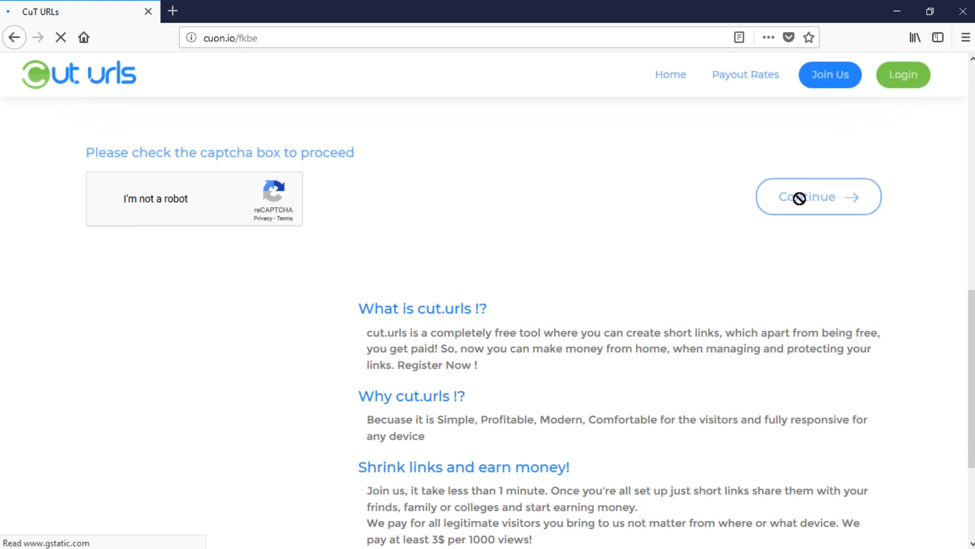
left_click(106, 198)
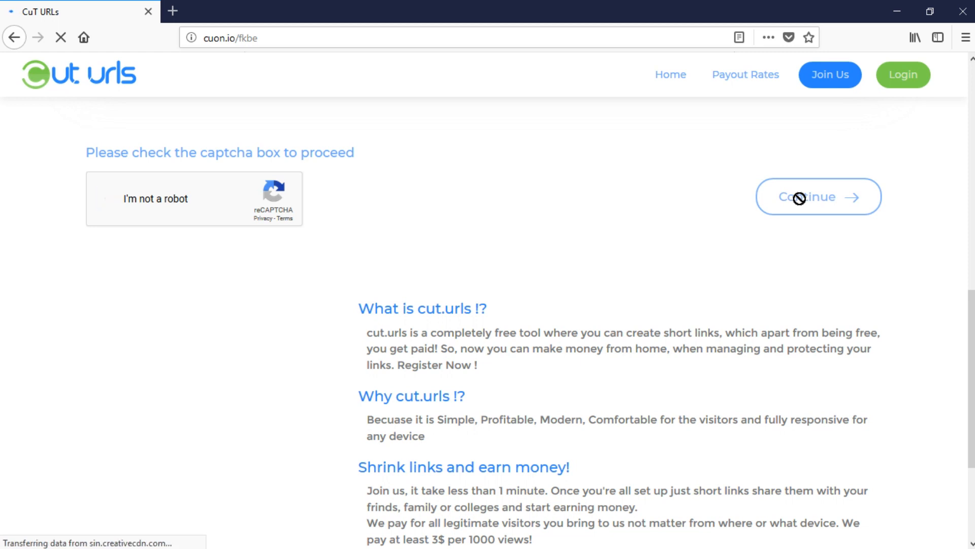
left_click(103, 198)
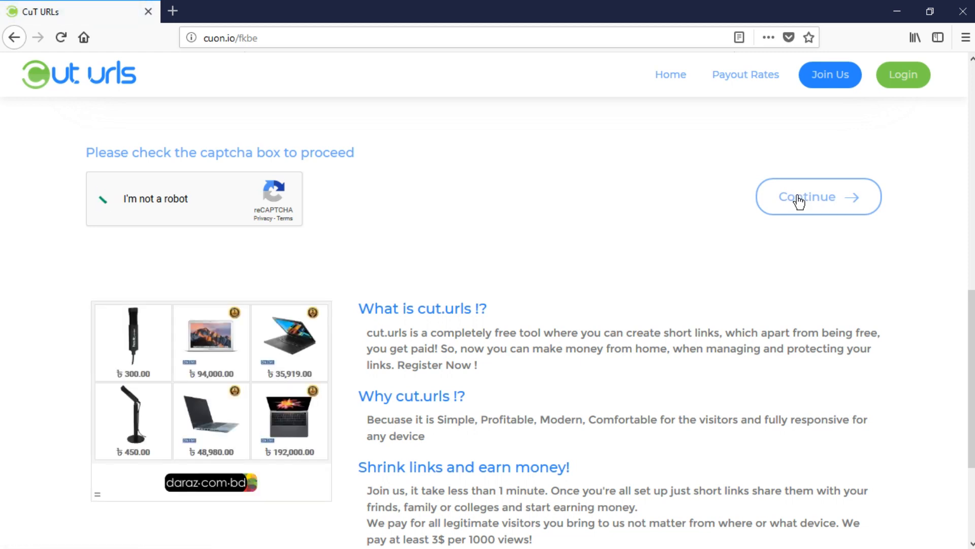
left_click(105, 198)
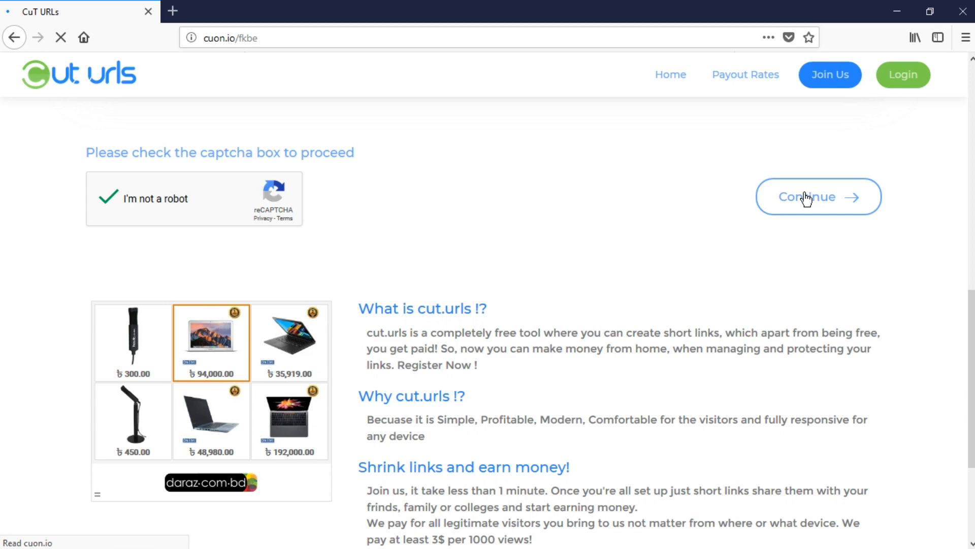
left_click(818, 197)
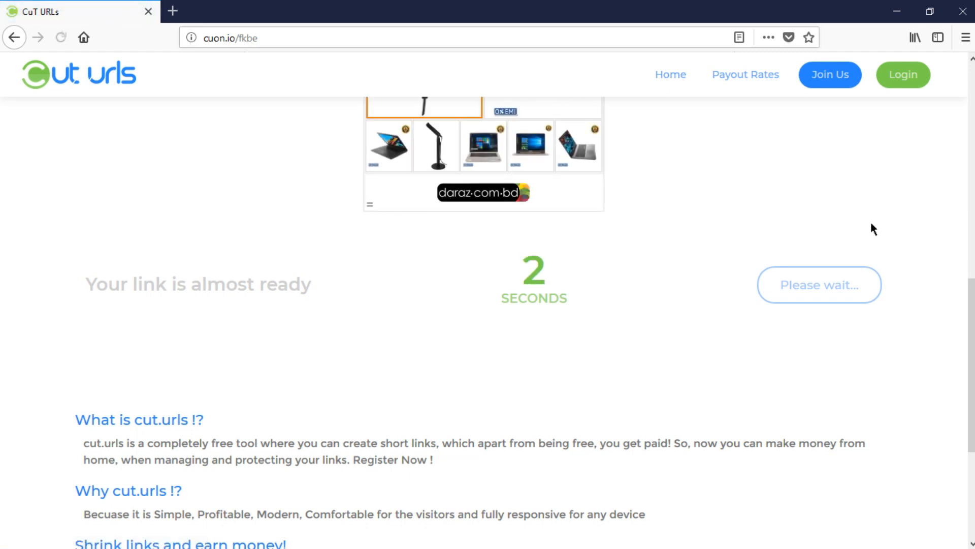
mouse_move(843, 287)
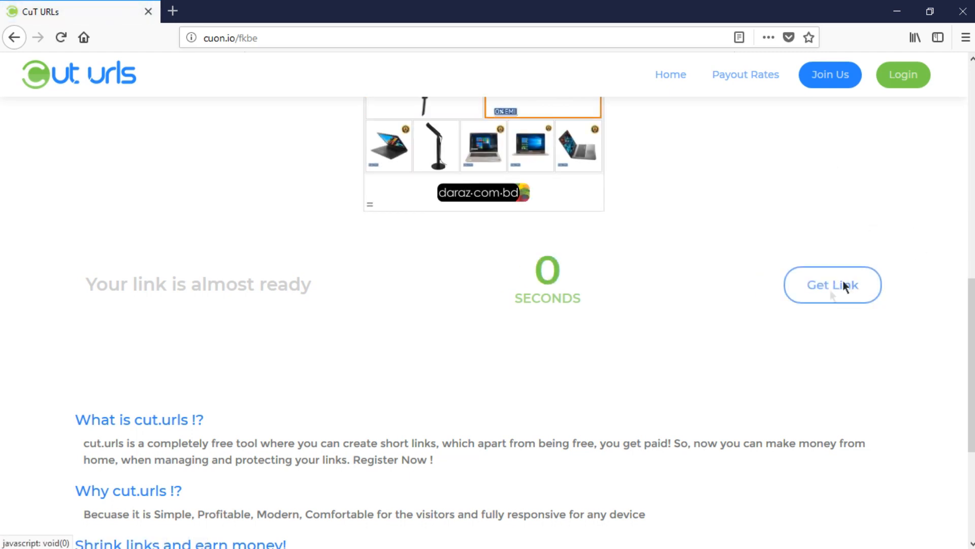
left_click(832, 285)
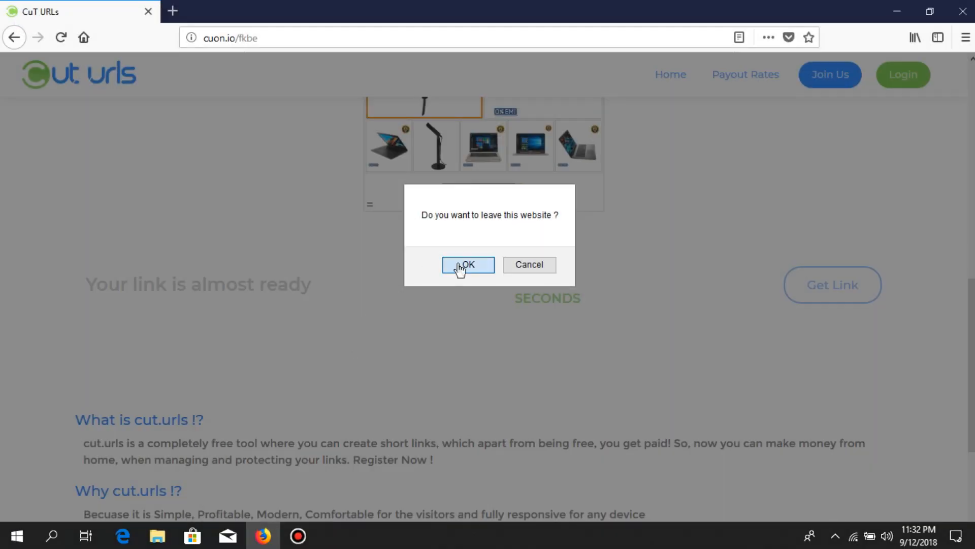
Download the vpngate-client zip from VPN Gate, opening it with WinRAR.
left_click(467, 264)
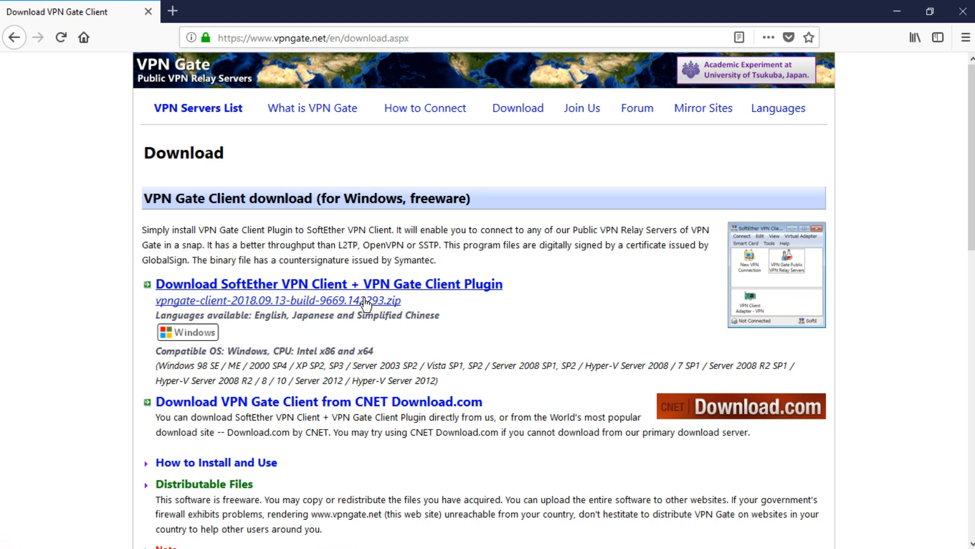
left_click(277, 300)
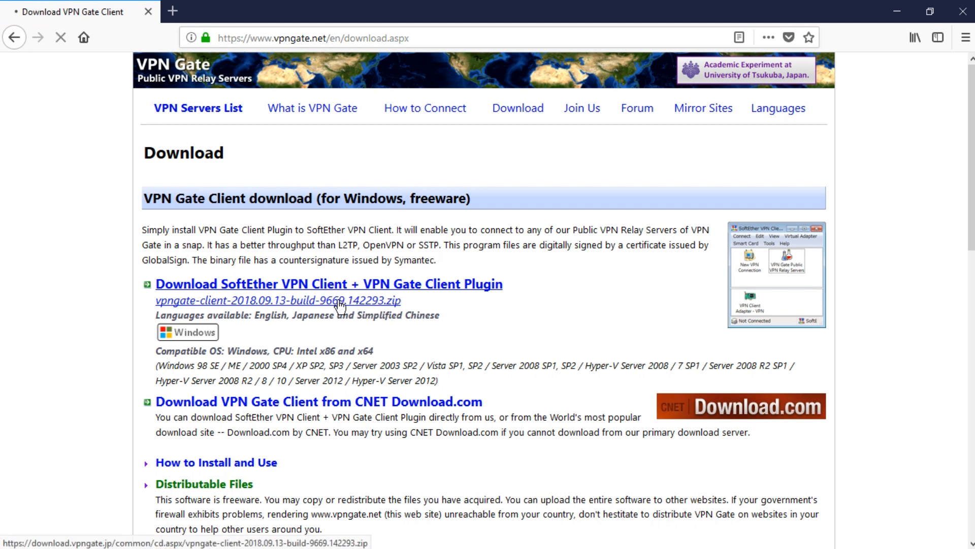
left_click(277, 300)
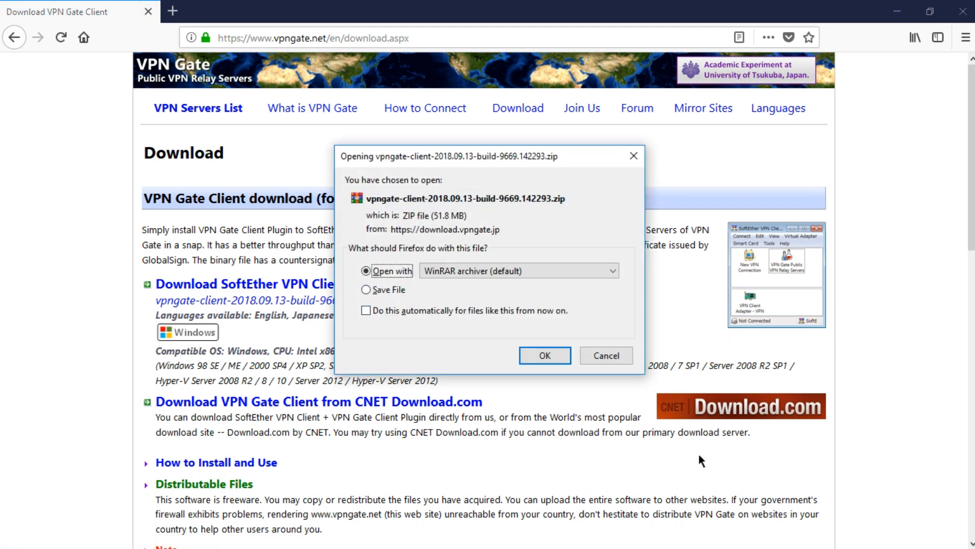
left_click(543, 355)
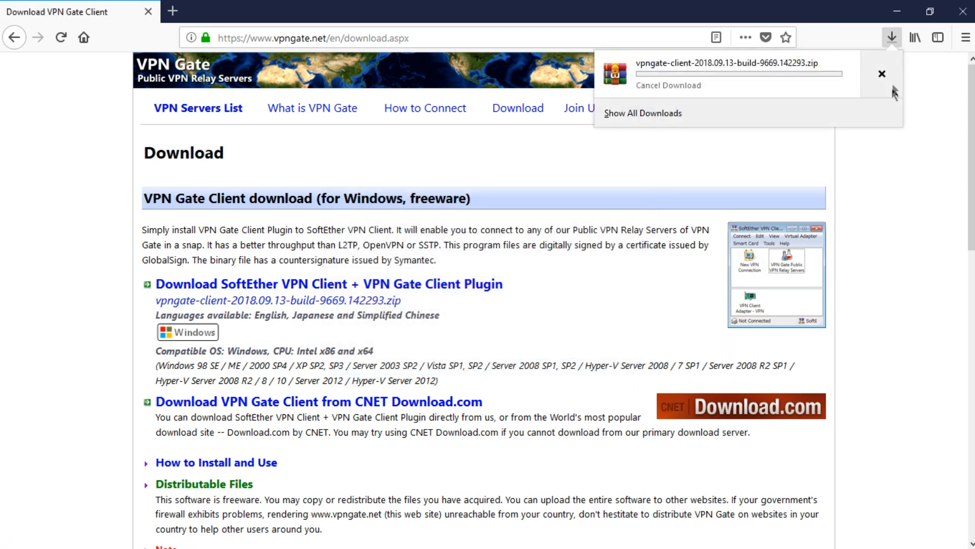
mouse_move(776, 160)
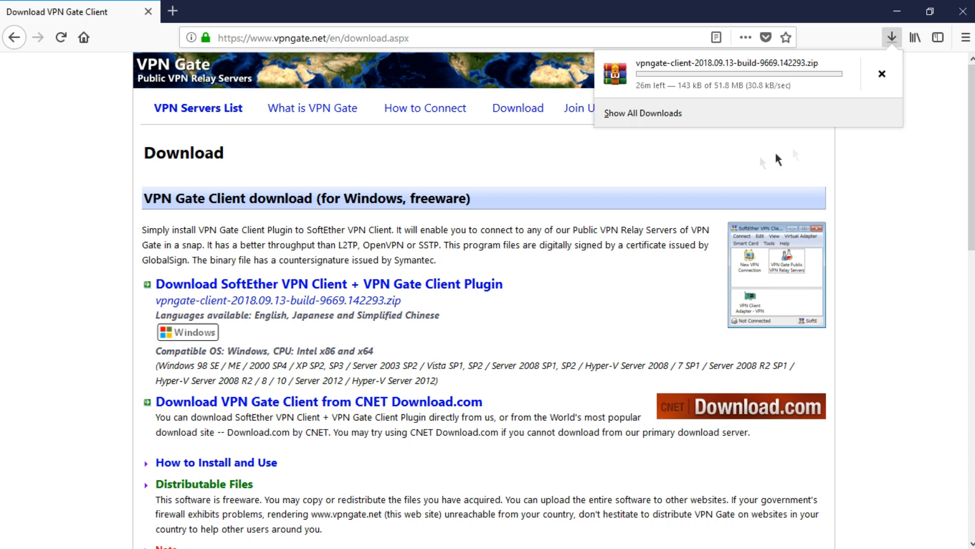
mouse_move(756, 149)
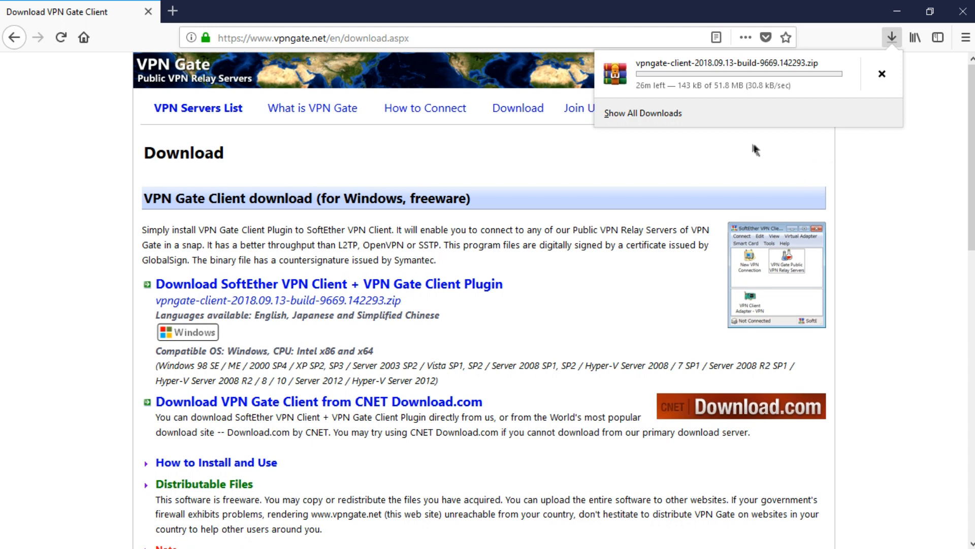
Stop the Bandicam screen recording and minimize the recorder.
left_click(296, 535)
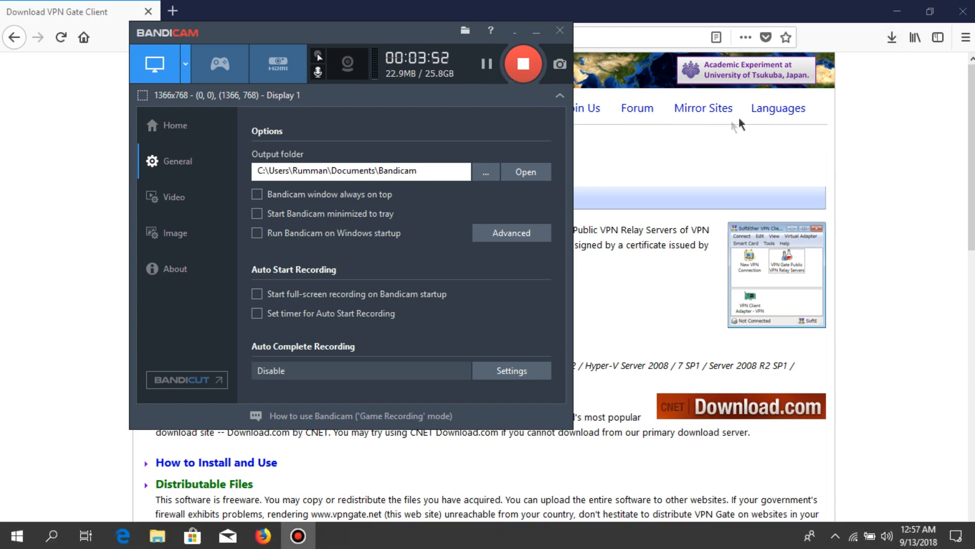
left_click(892, 37)
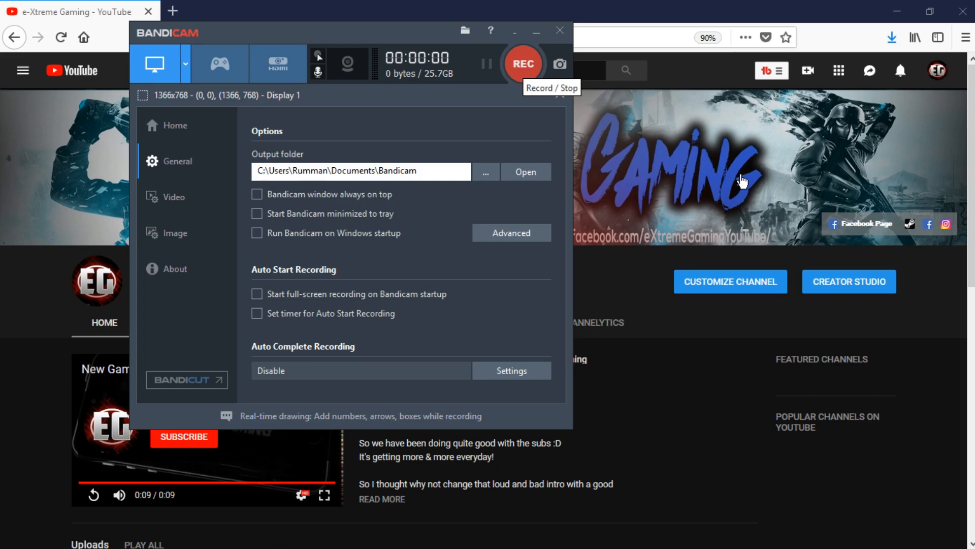
left_click(892, 37)
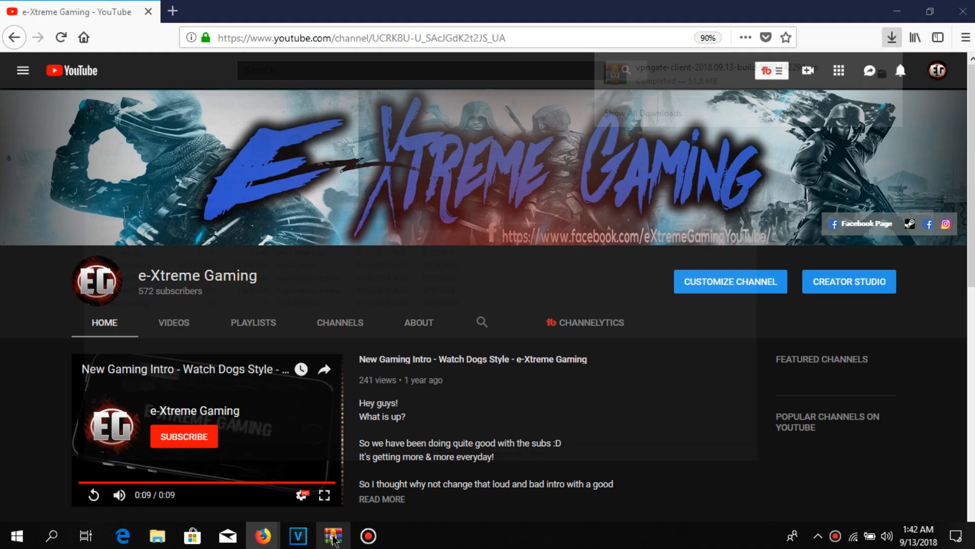
Extract the VPN Gate client archive to the Desktop with WinRAR's Extract To.
left_click(333, 535)
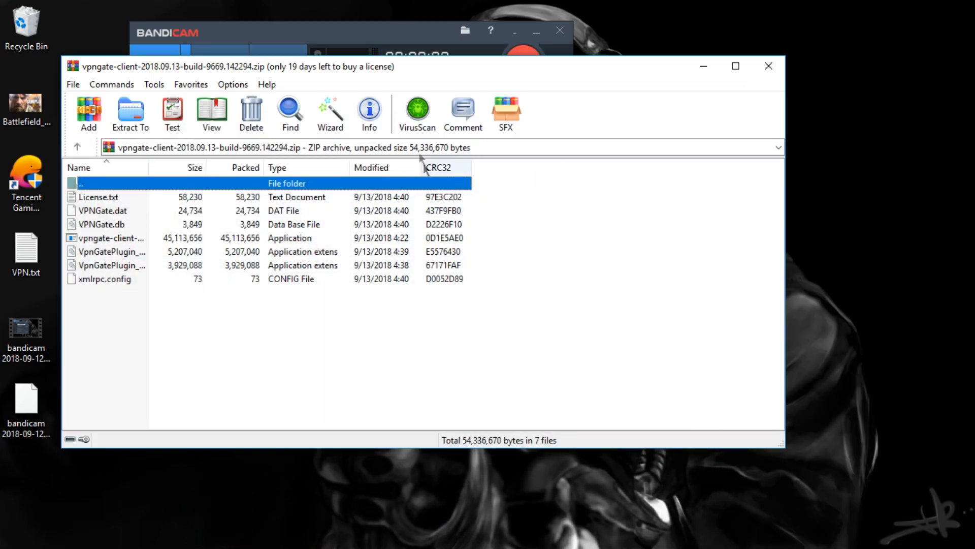
left_click(129, 113)
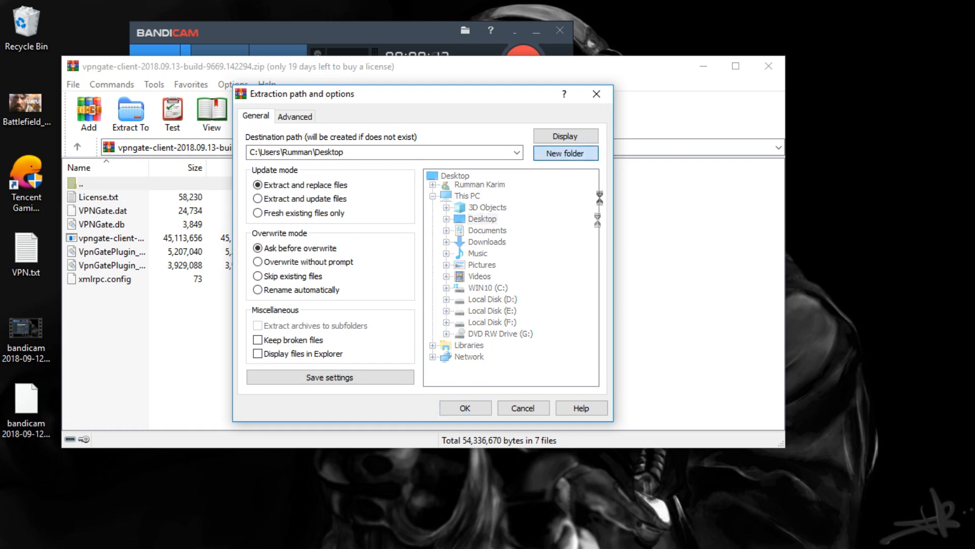
left_click(464, 407)
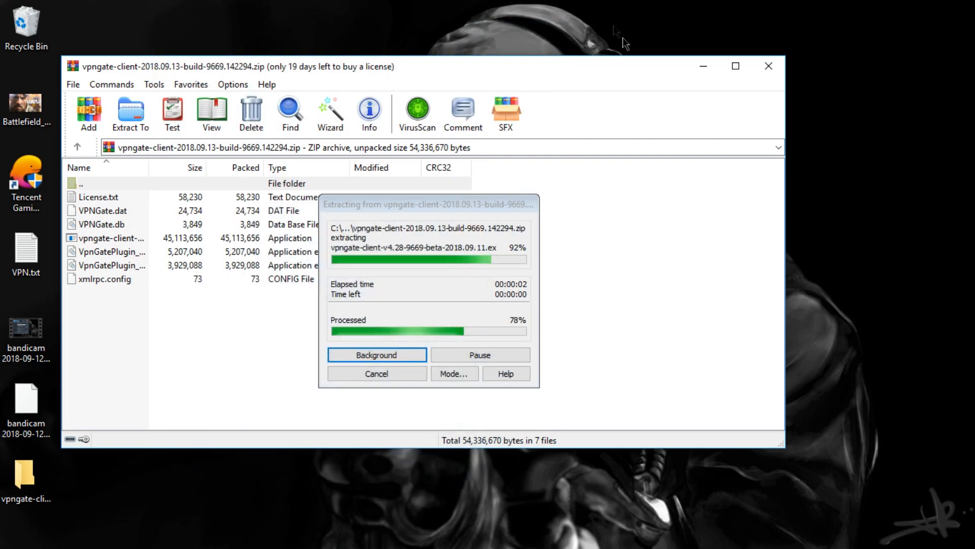
mouse_move(443, 487)
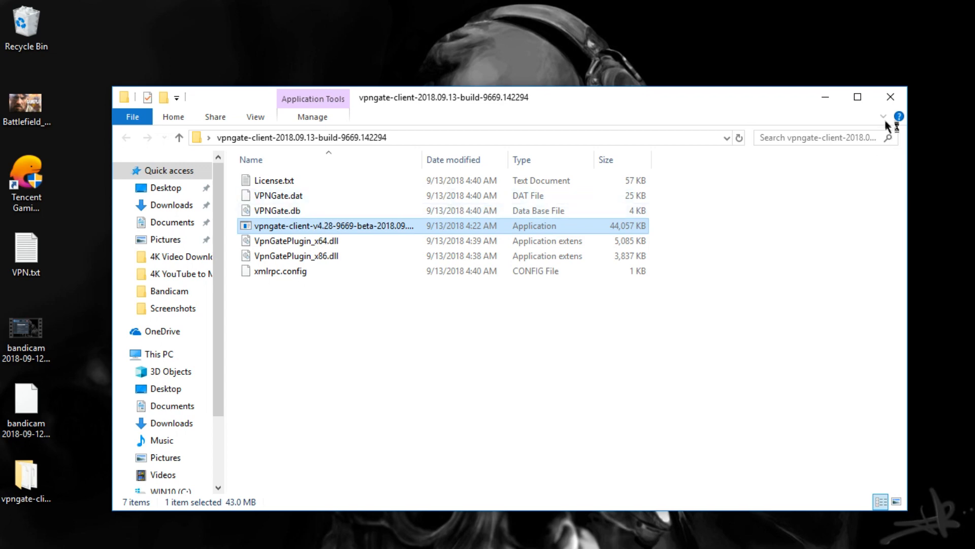
Launch the vpngate-client installer from the extracted folder.
left_click(890, 97)
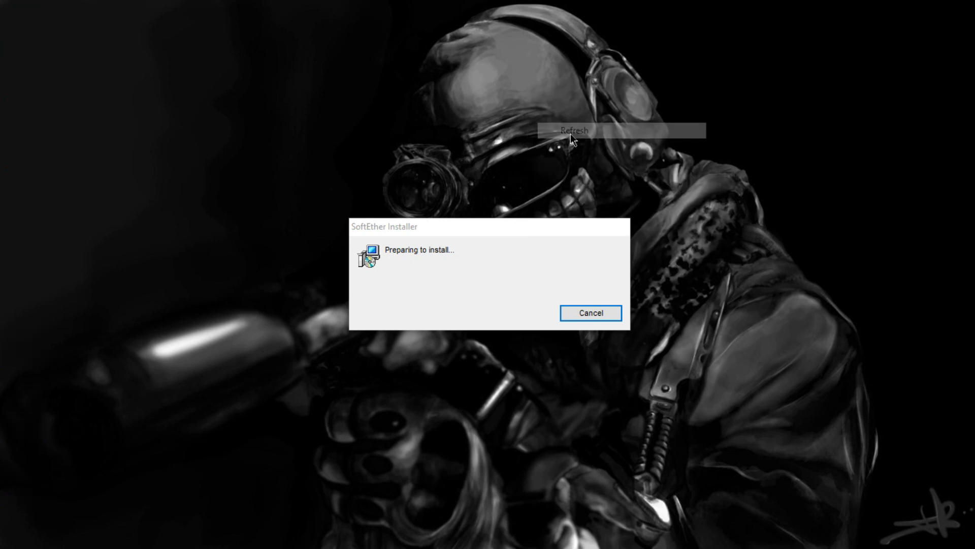
left_click(574, 130)
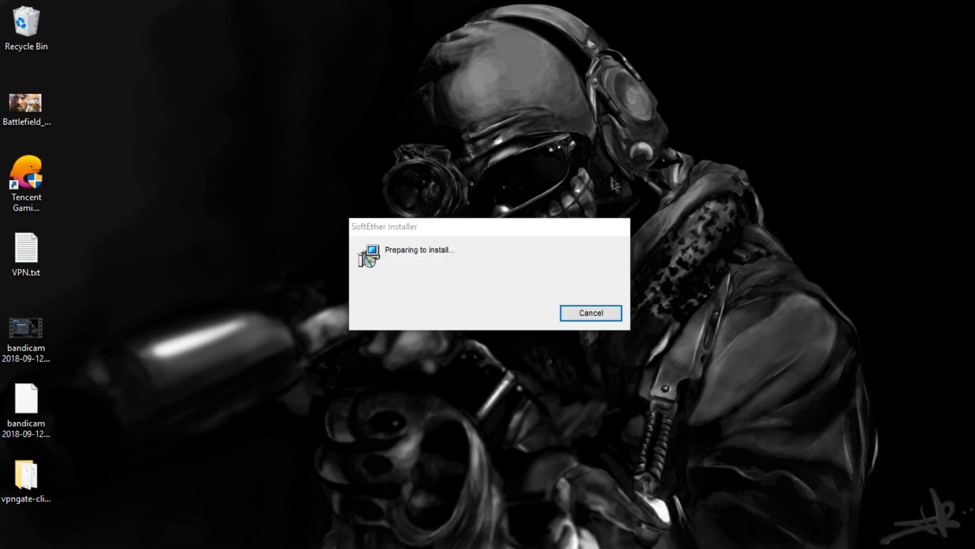
mouse_move(419, 479)
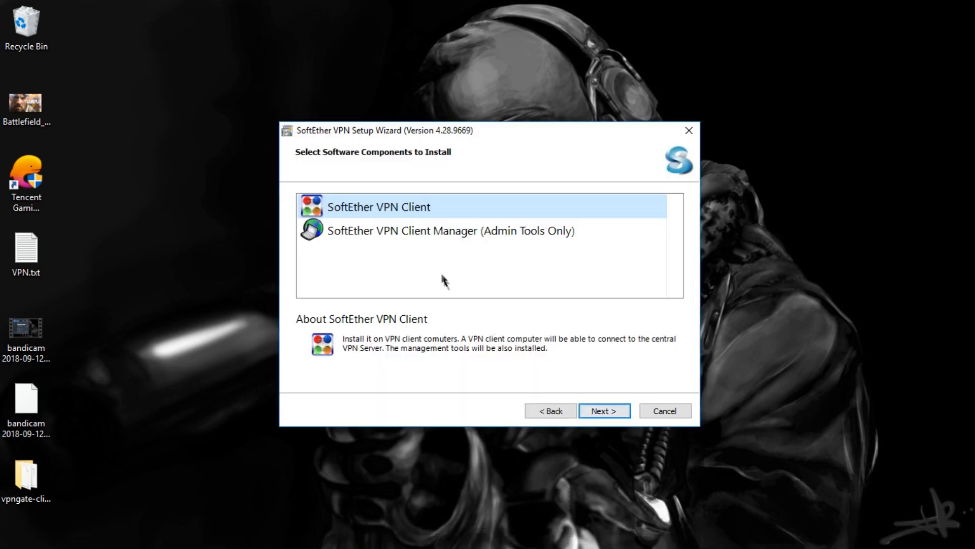
Choose the full SoftEther VPN Client component and accept the license agreement.
left_click(450, 230)
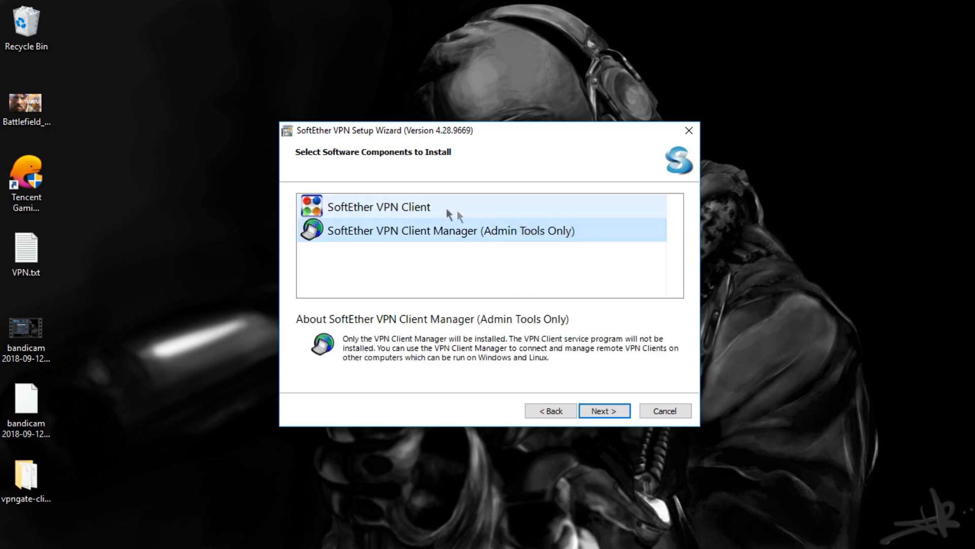
left_click(378, 207)
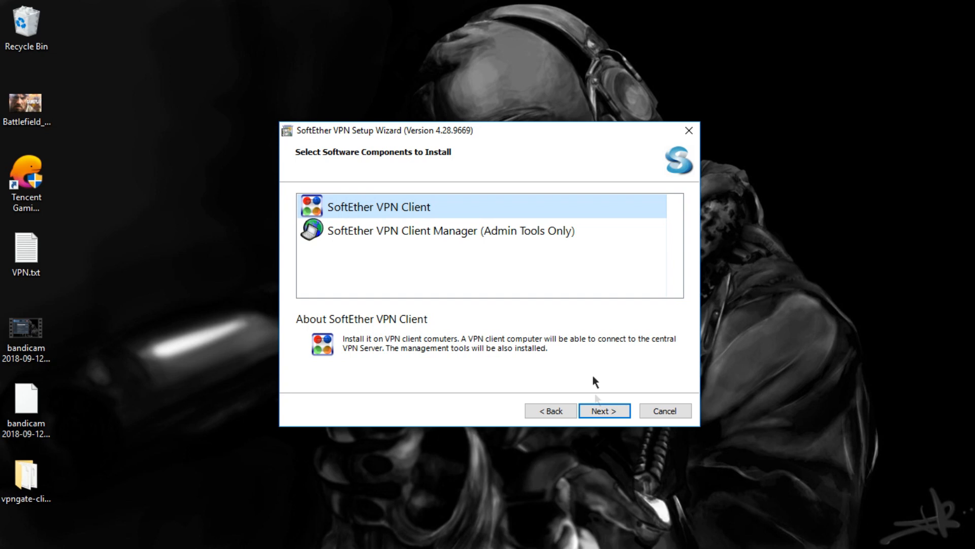
left_click(603, 410)
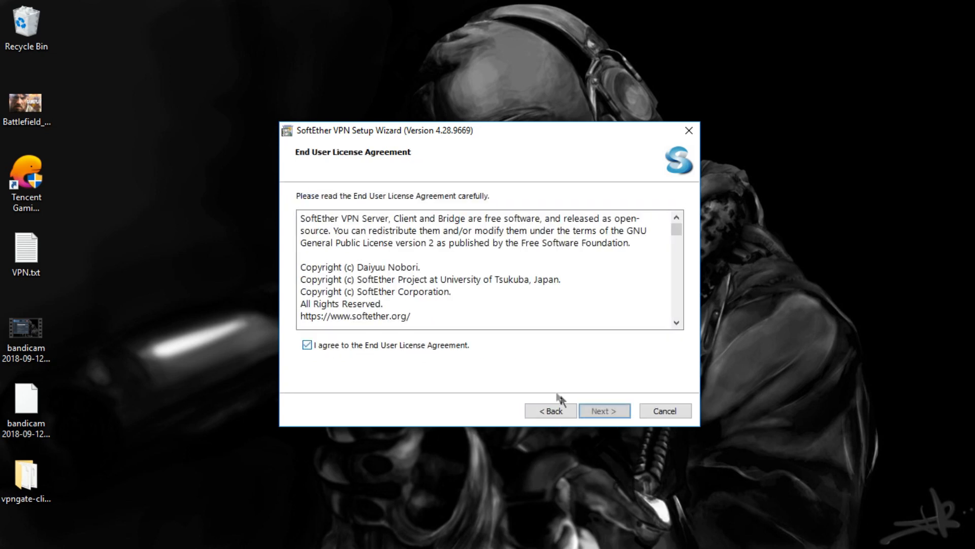
left_click(603, 410)
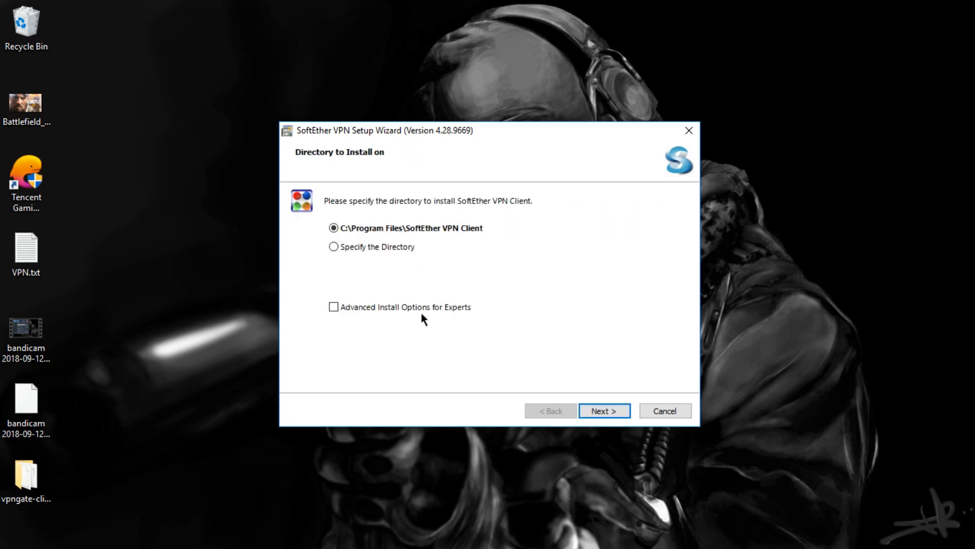
Keep the default Program Files install directory and start the installation.
left_click(335, 246)
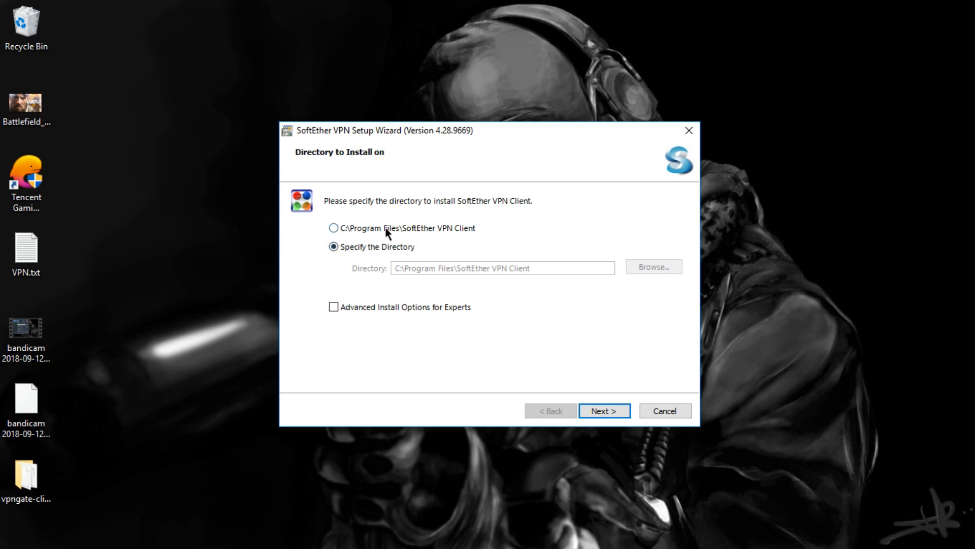
left_click(334, 228)
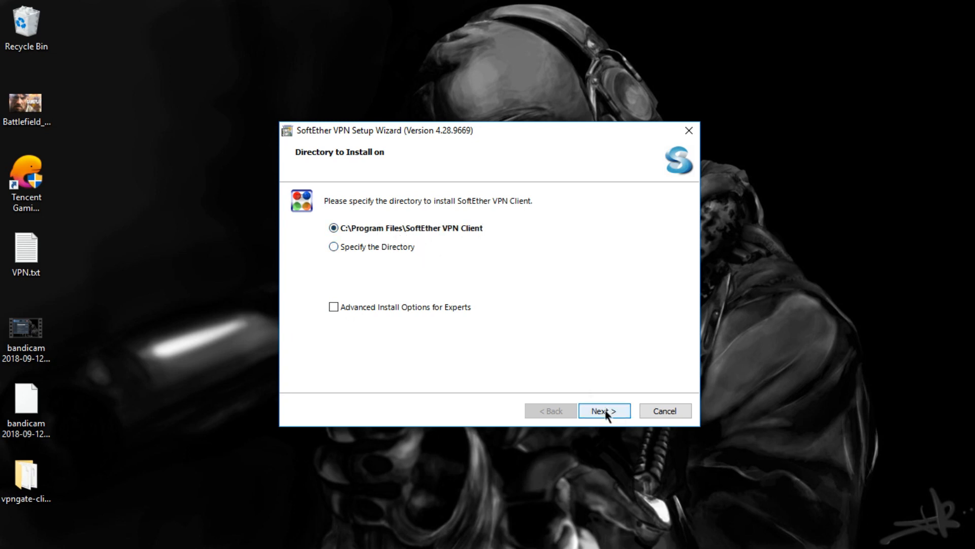
left_click(603, 410)
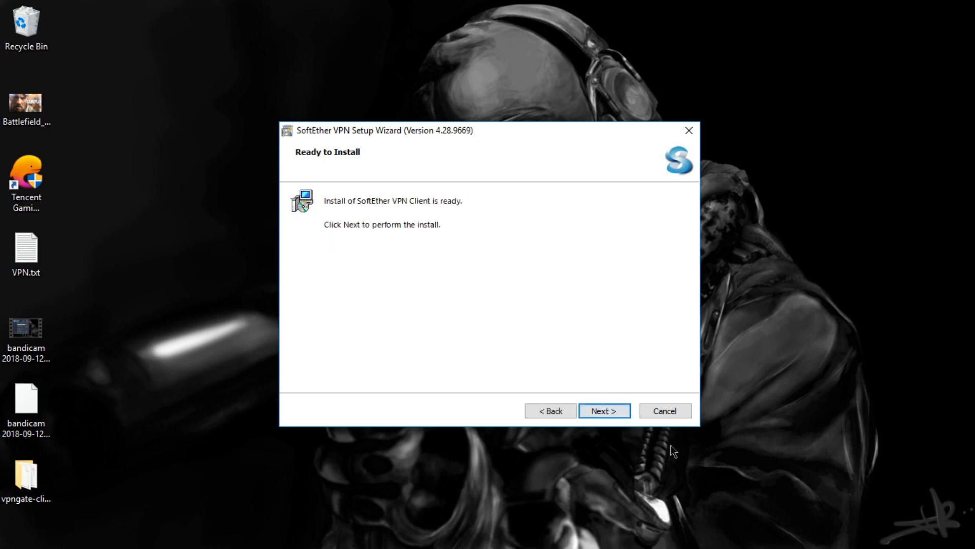
left_click(602, 411)
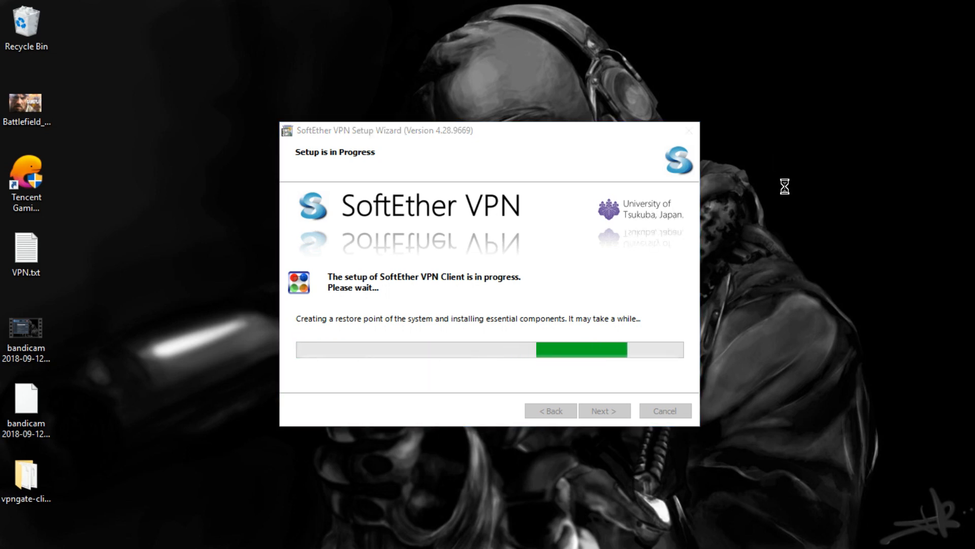
mouse_move(678, 316)
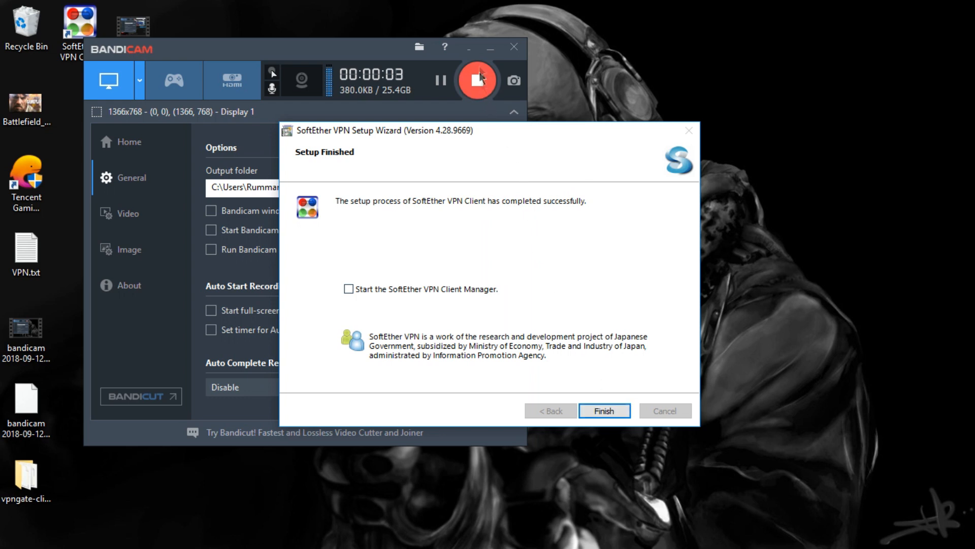
Finish setup with 'Start the SoftEther VPN Client Manager' ticked.
left_click(477, 80)
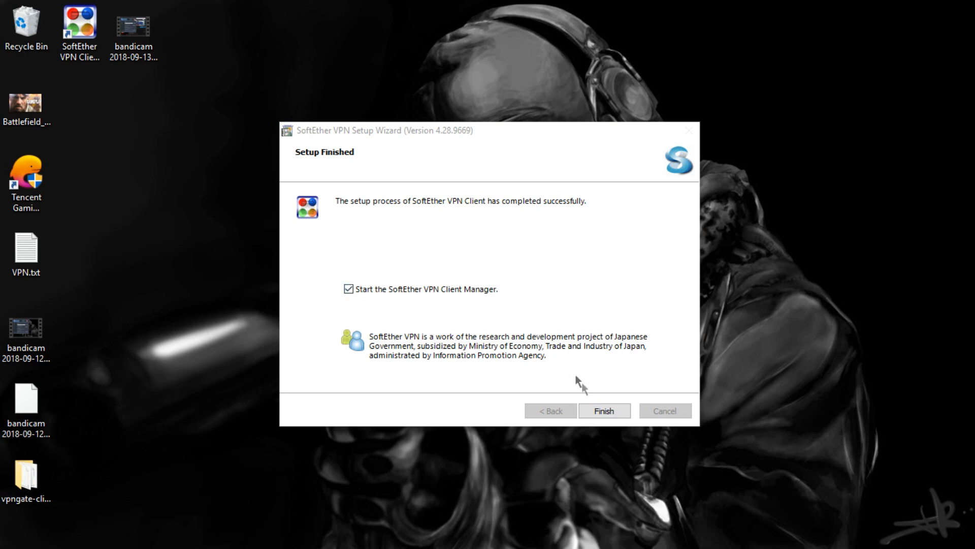
left_click(602, 410)
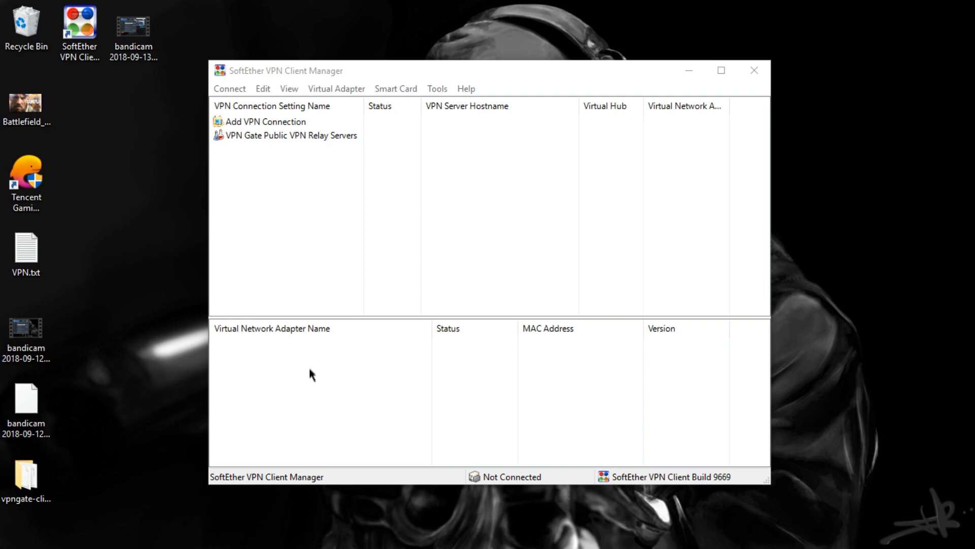
Add a new virtual network adapter named VPN from the adapter pane.
right_click(311, 374)
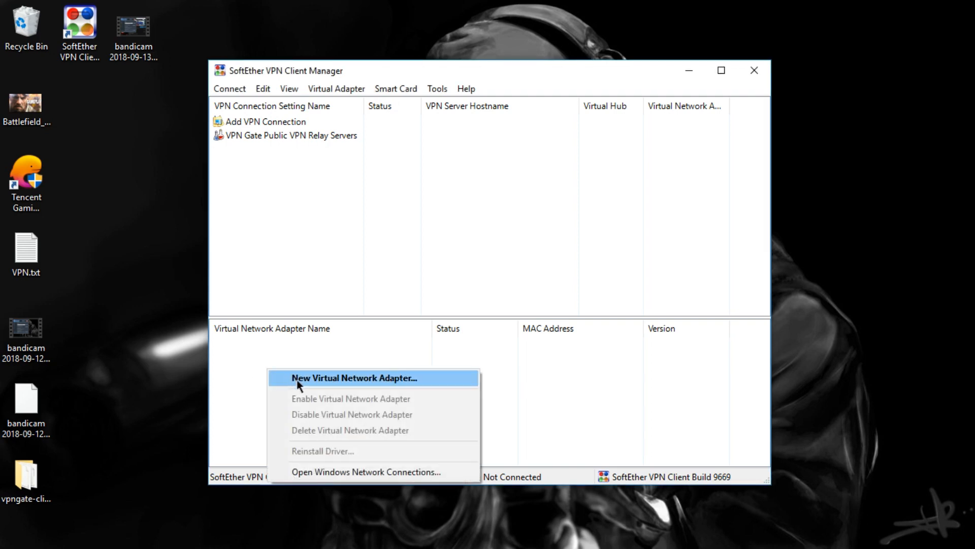
left_click(354, 377)
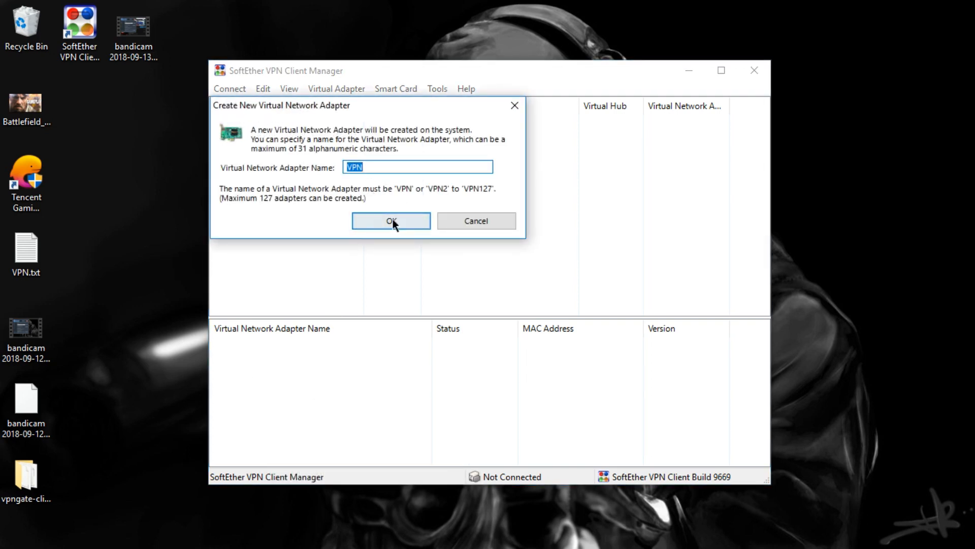
left_click(390, 221)
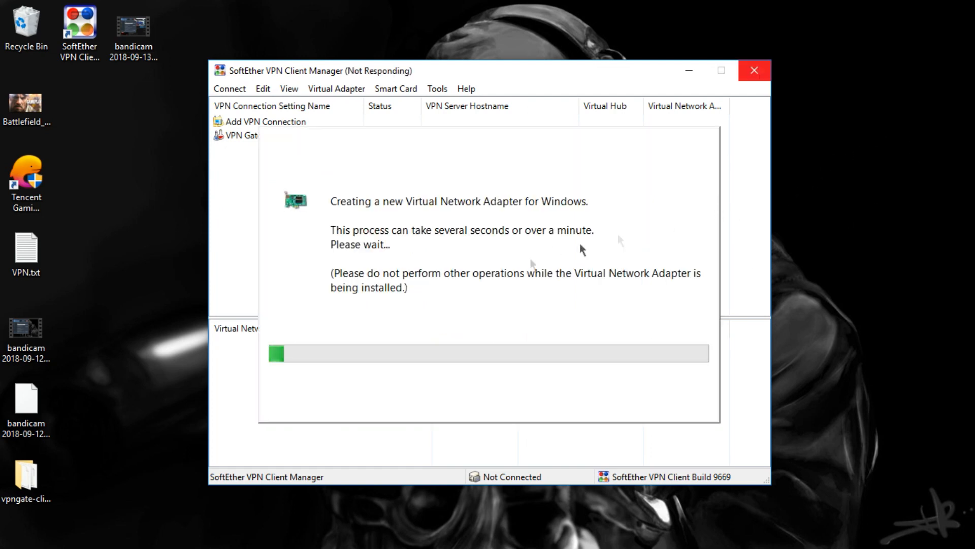
mouse_move(461, 219)
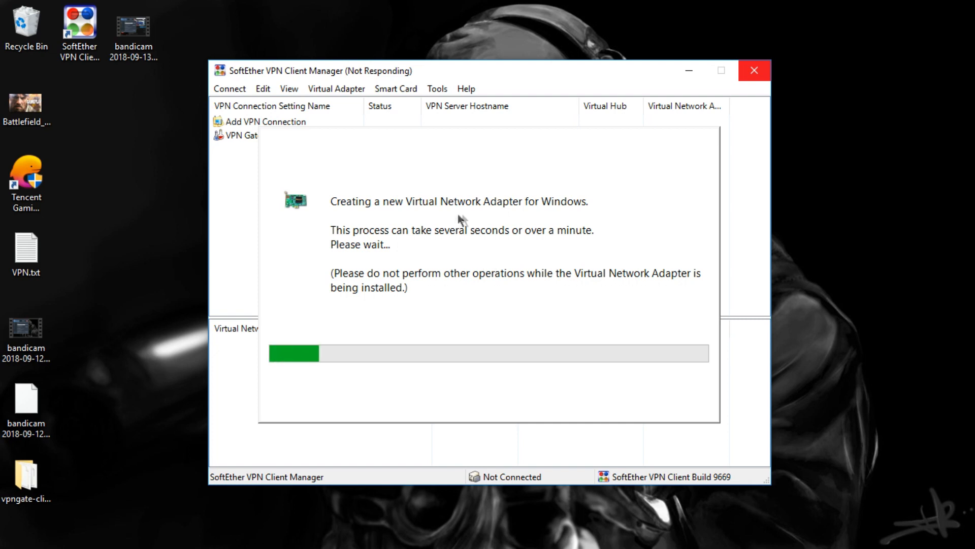
mouse_move(553, 217)
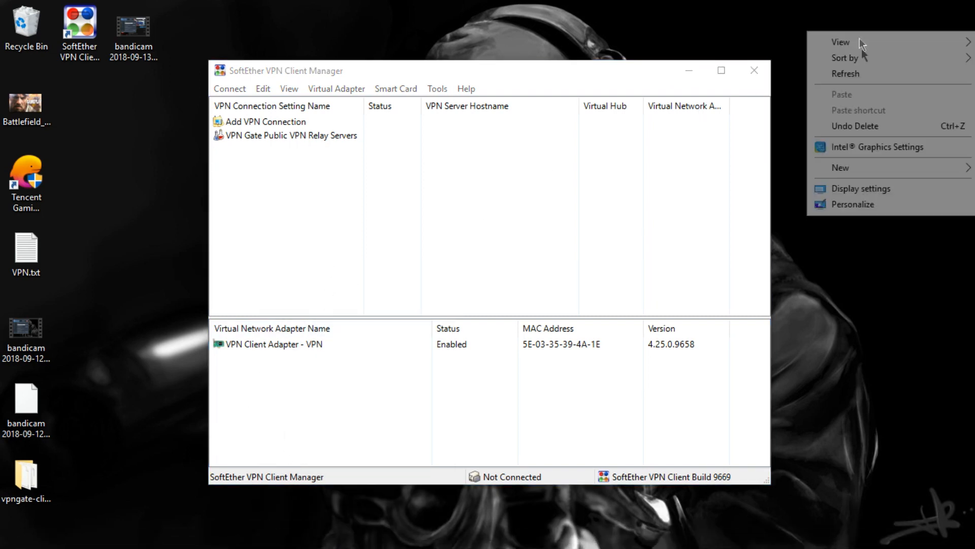
Open the VPN Gate public relay server list and search Start for 'mozilla' to launch Firefox.
left_click(759, 163)
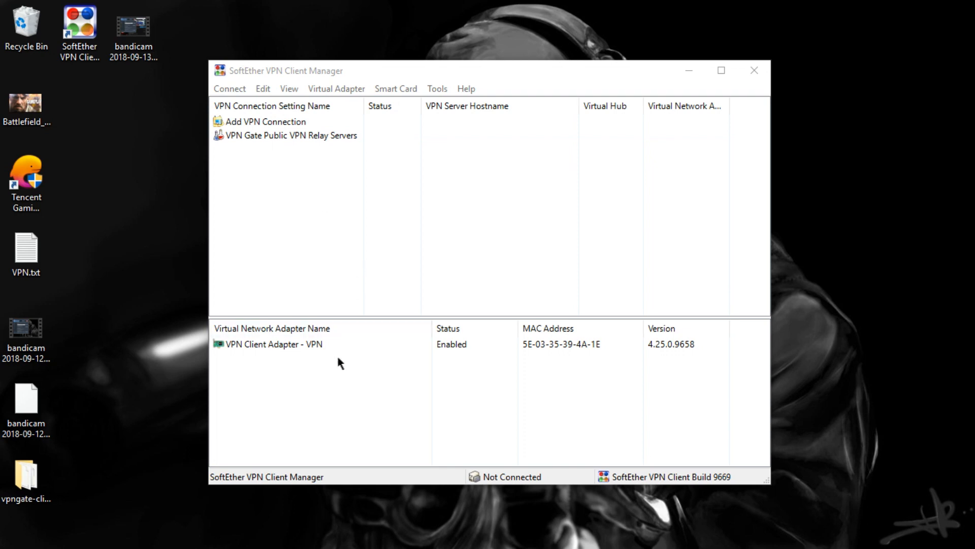
left_click(290, 135)
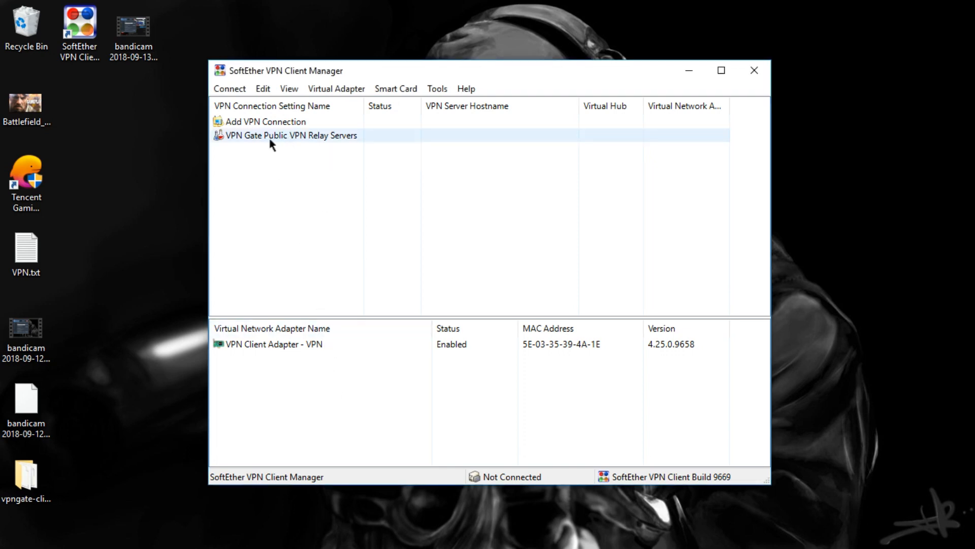
double_click(290, 135)
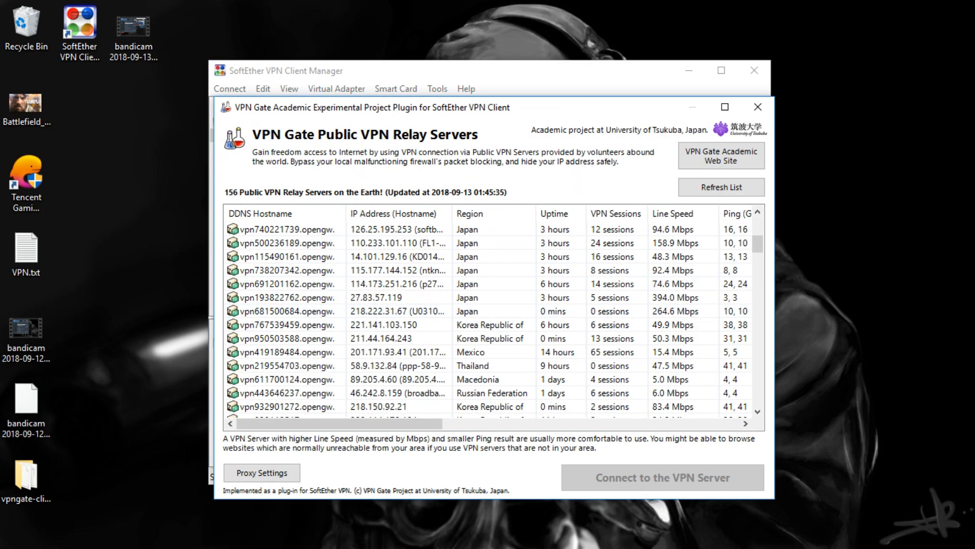
mouse_move(57, 541)
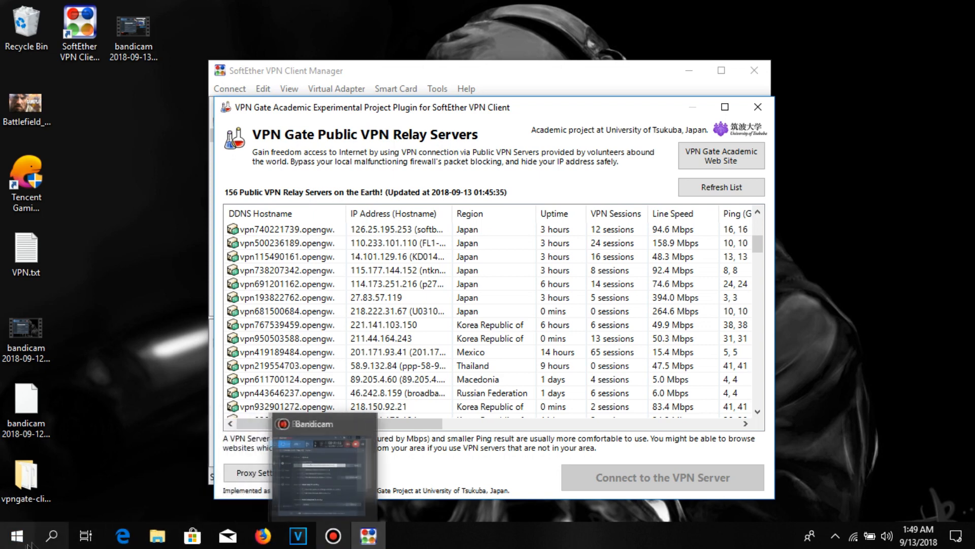
left_click(12, 535)
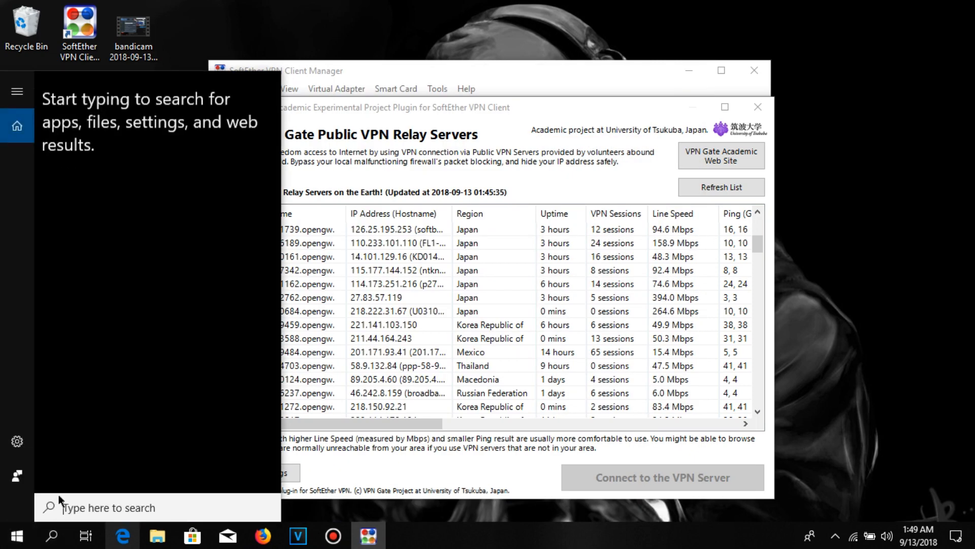
type("mozilla")
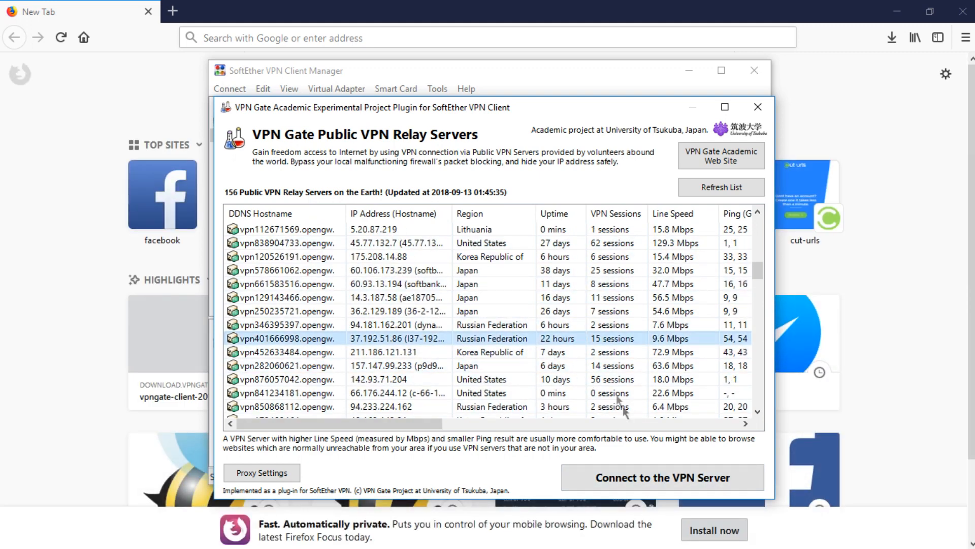
Connect to Russian server 37.192.51.86, permanently agreeing to the caution notice, and retry after the error.
left_click(662, 477)
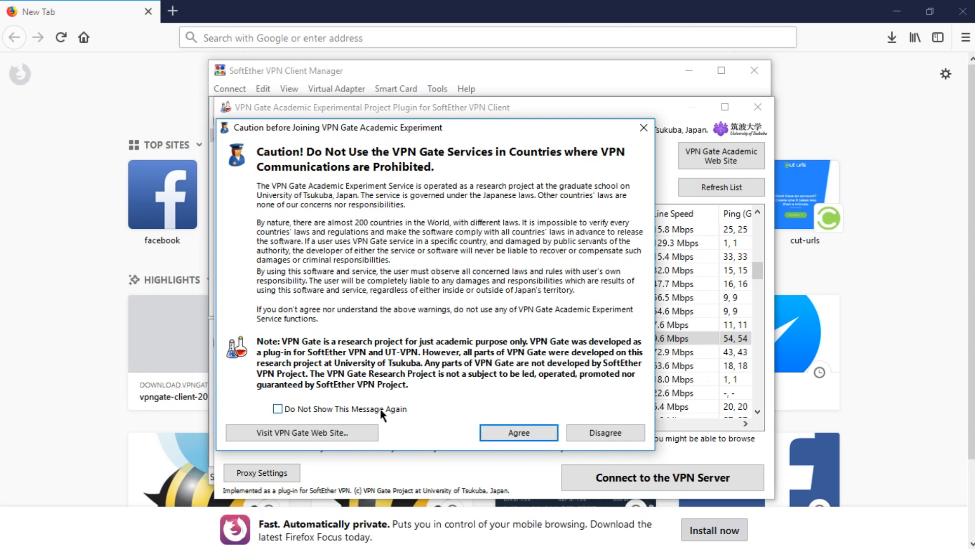
left_click(278, 408)
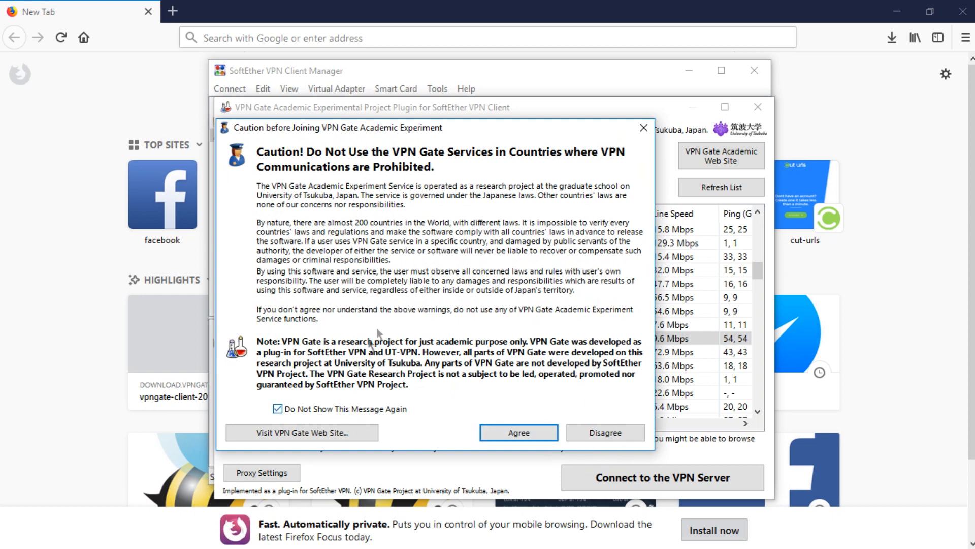
left_click(518, 433)
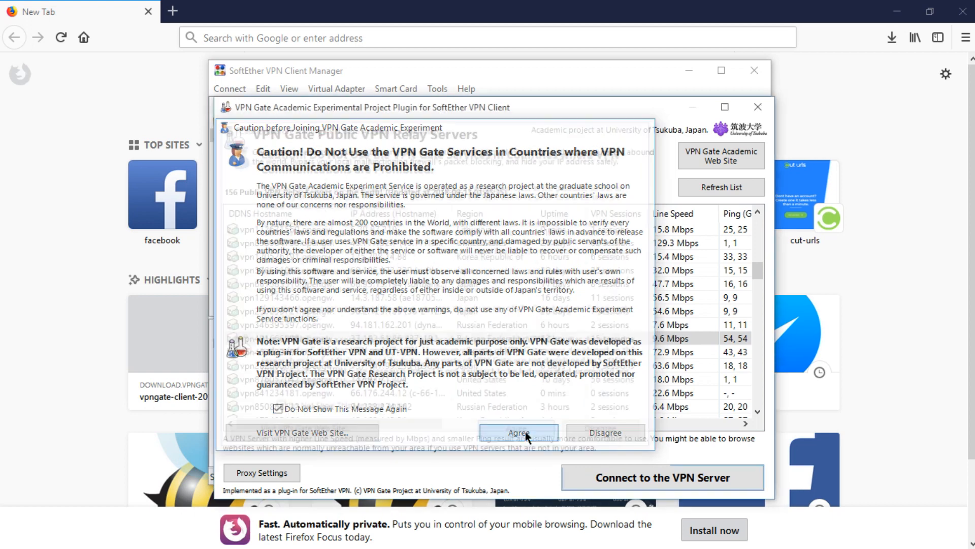
left_click(518, 432)
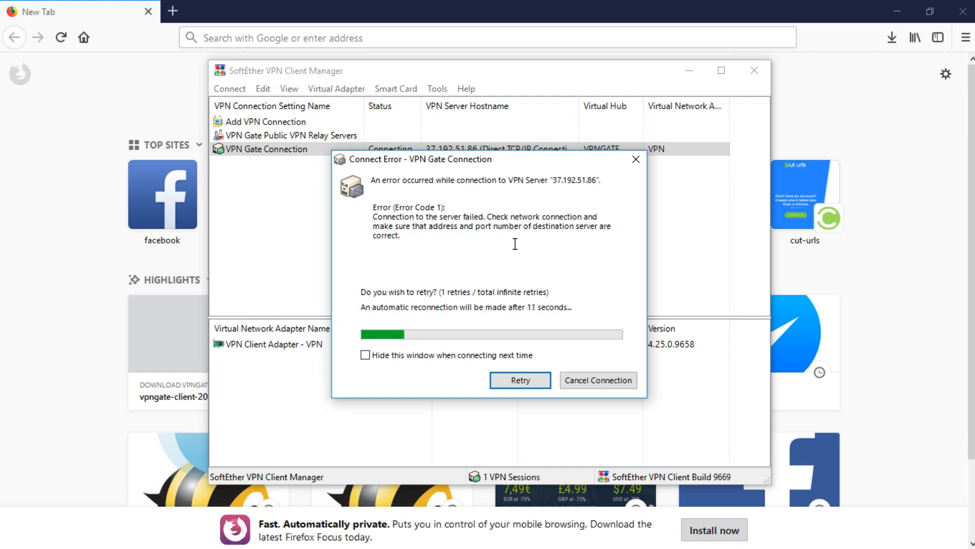
left_click(519, 380)
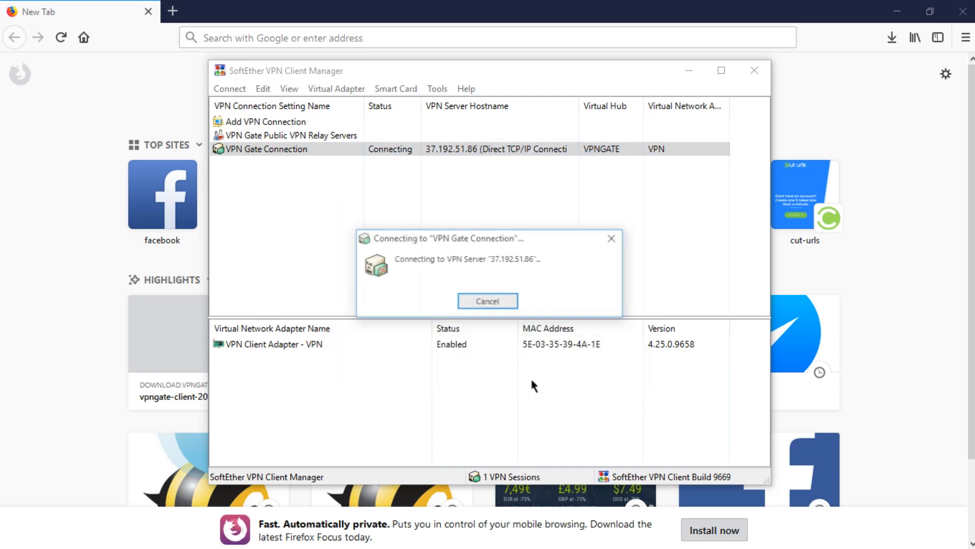
left_click(487, 300)
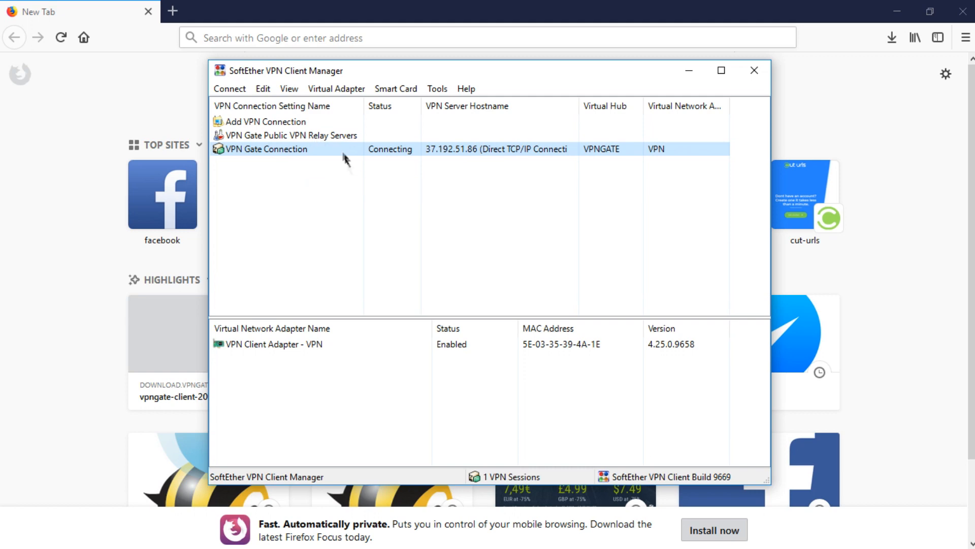
Reopen the VPN Gate list and connect to Russian server 94.181.162.201.
double_click(290, 135)
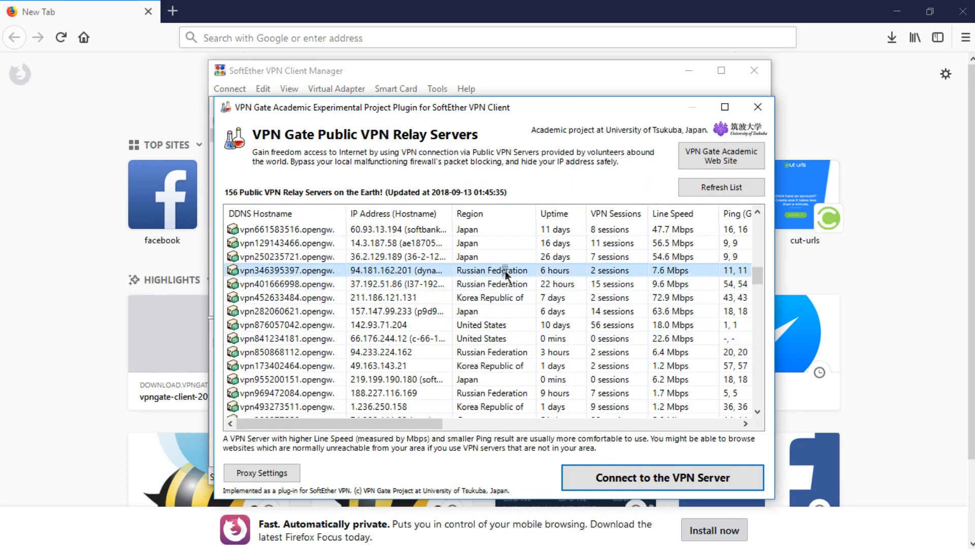
left_click(662, 477)
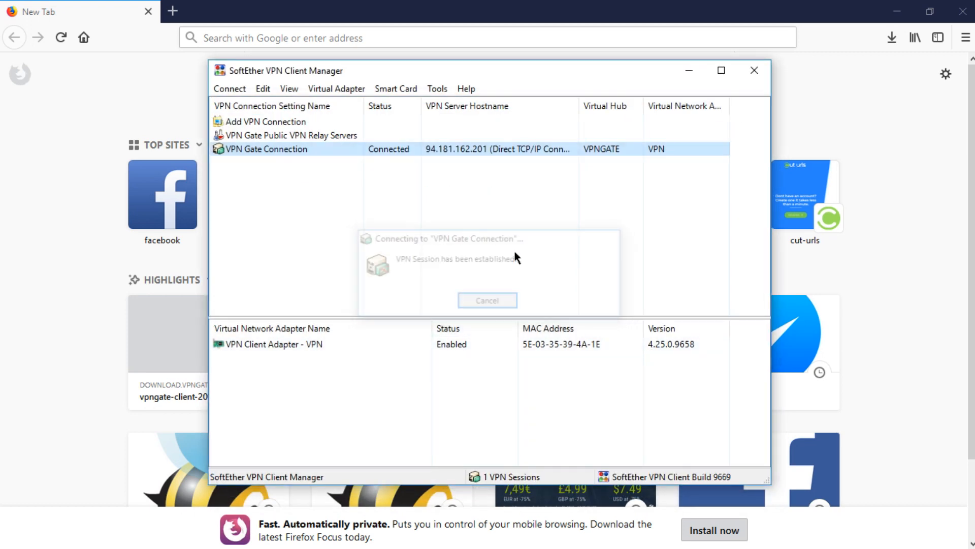
left_click(487, 300)
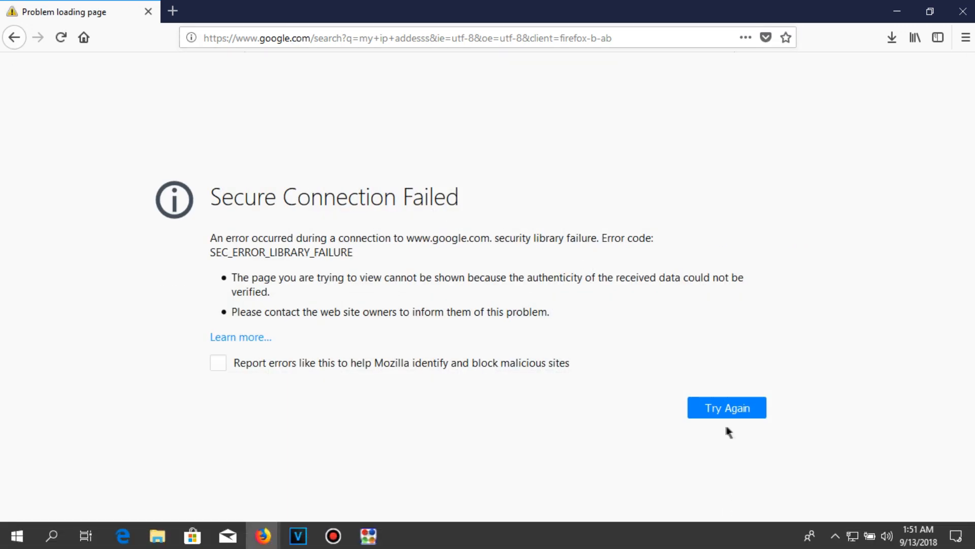
Retry the failed page, search Google for 'my location', and check the tray network status.
left_click(727, 408)
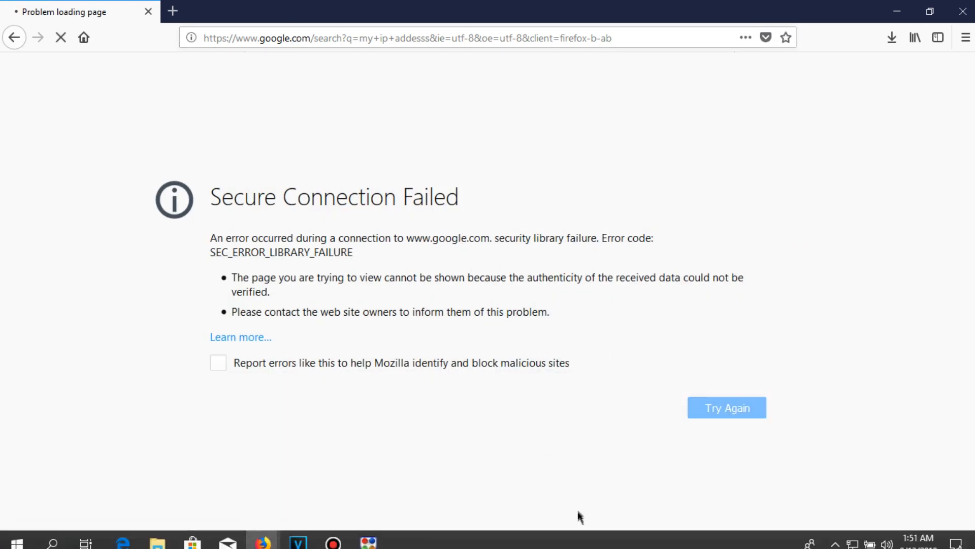
left_click(435, 37)
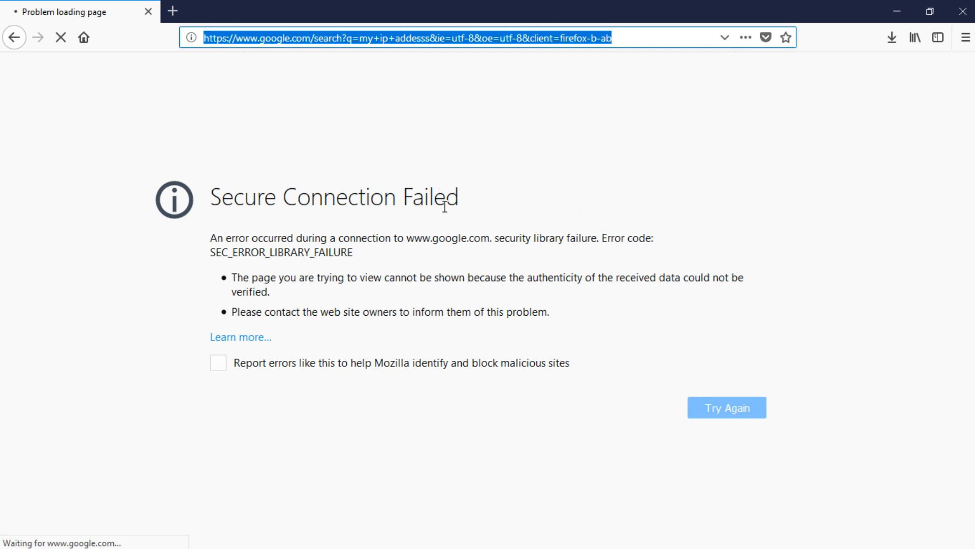
type("my locati")
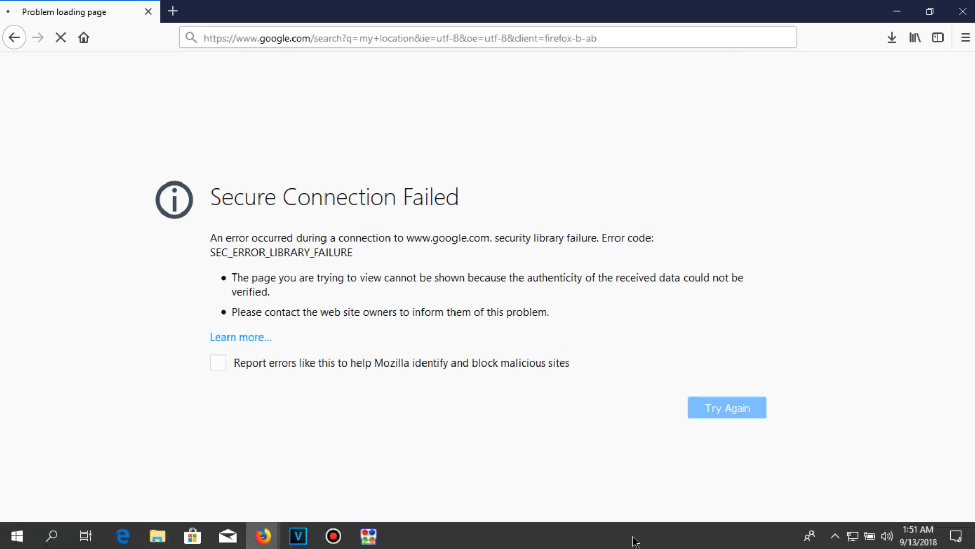
left_click(726, 408)
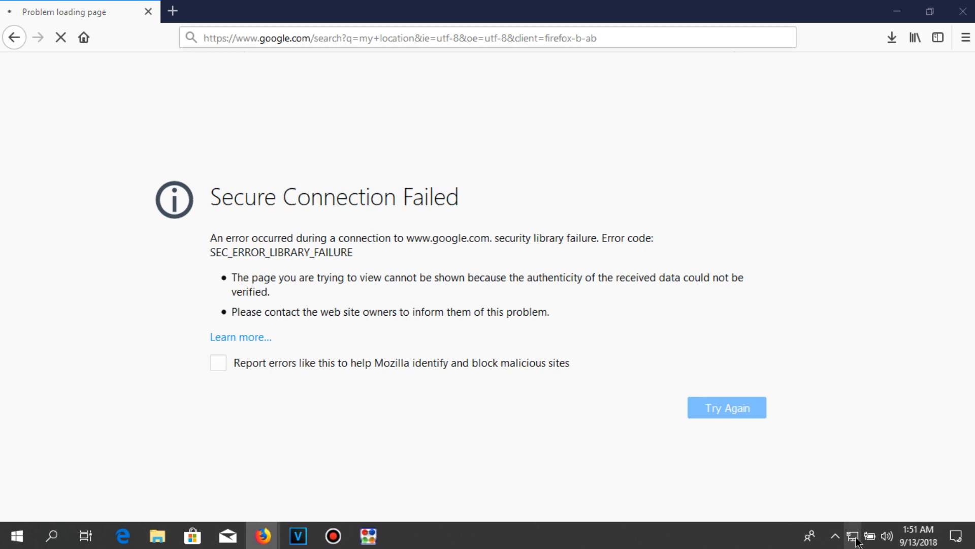
left_click(853, 535)
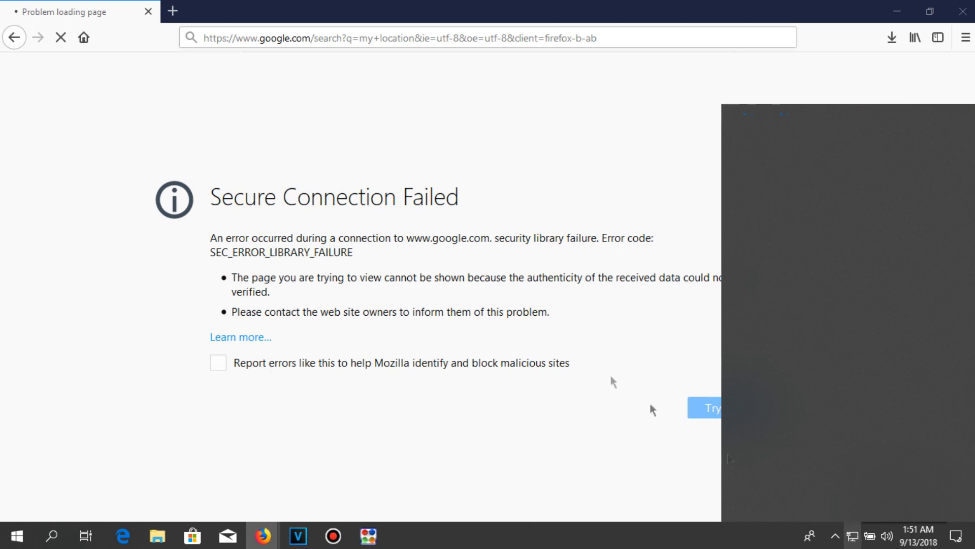
mouse_move(261, 535)
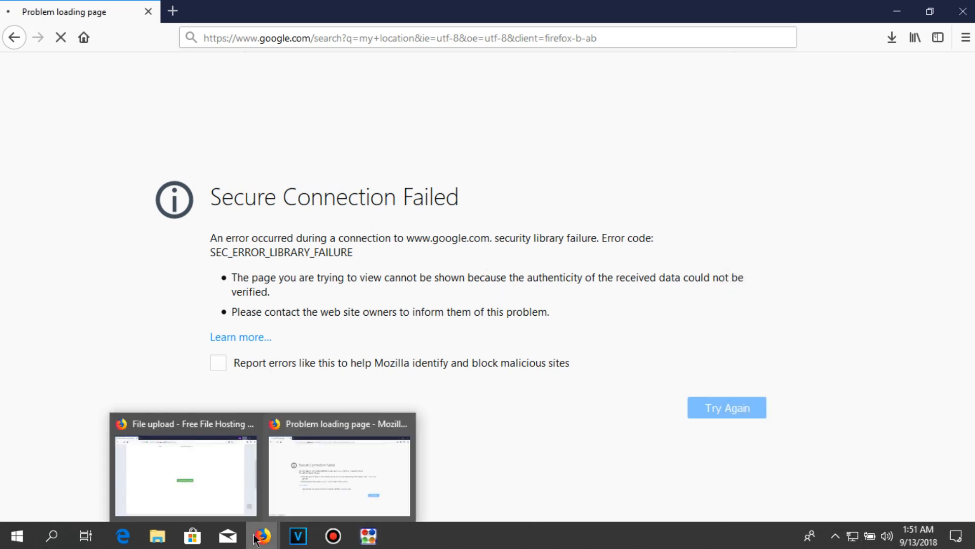
mouse_move(482, 246)
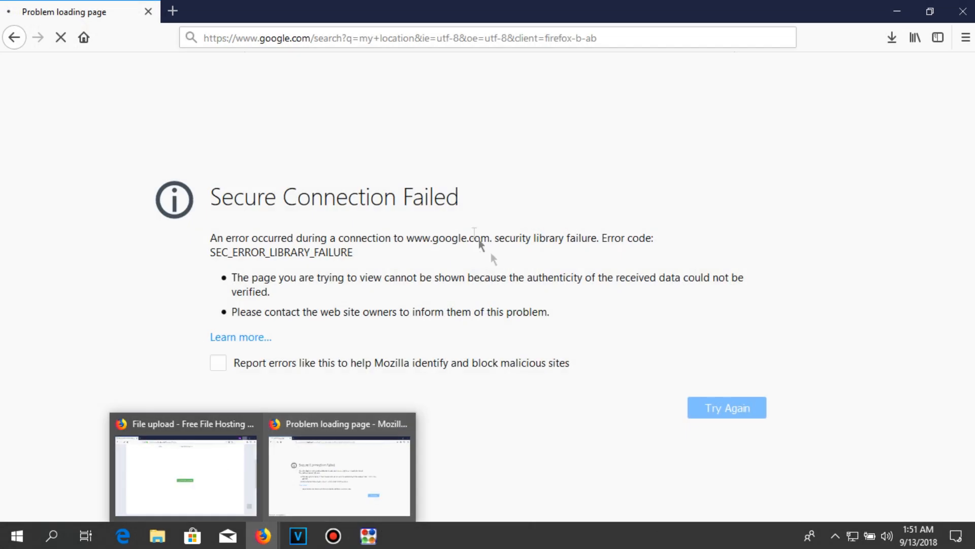